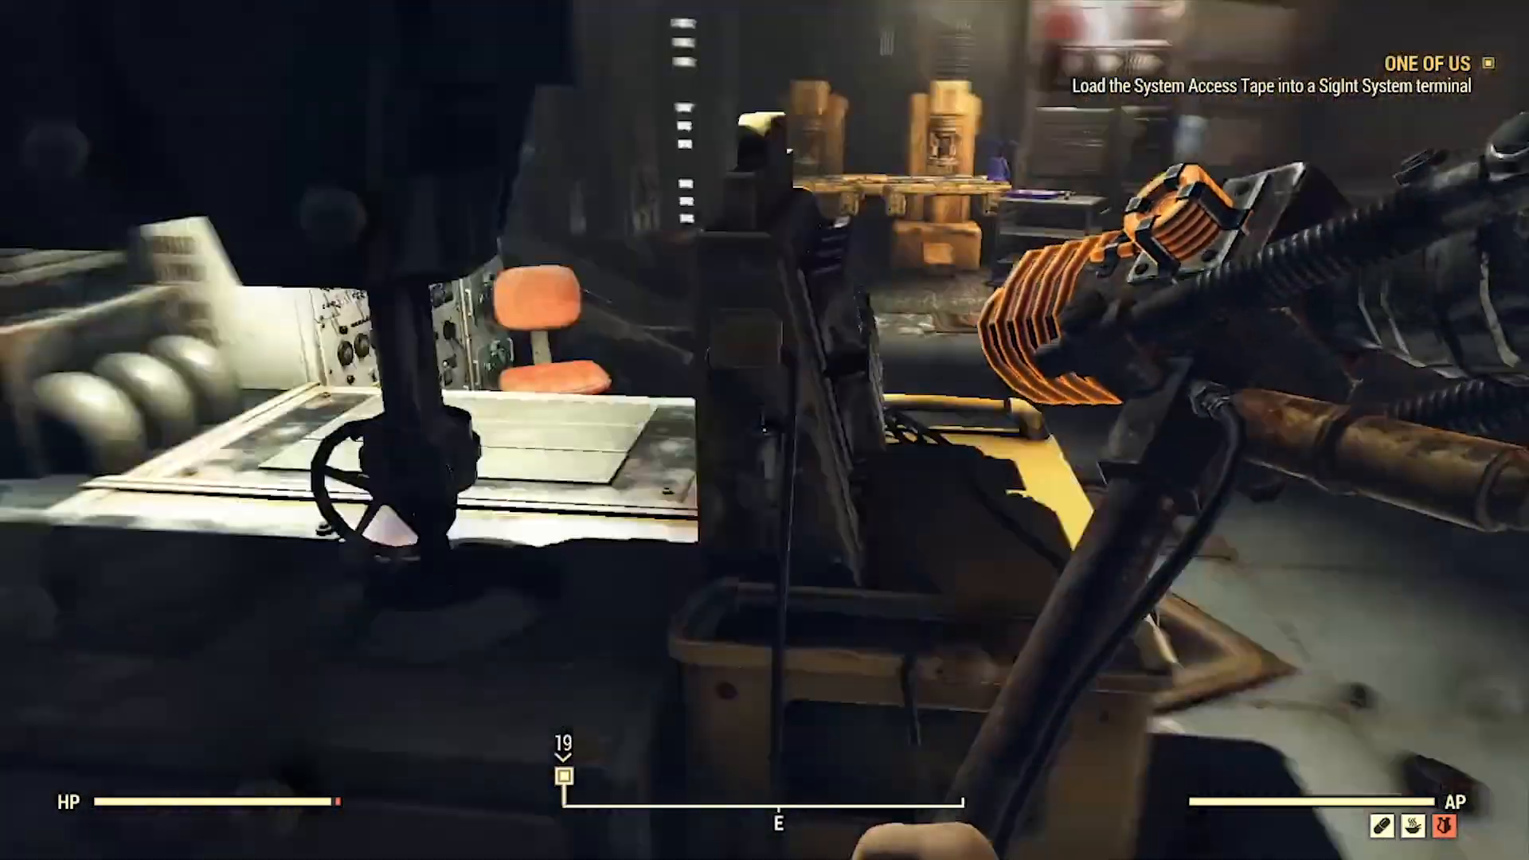
{"action": "mouse_move", "coordinate": [765, 430]}
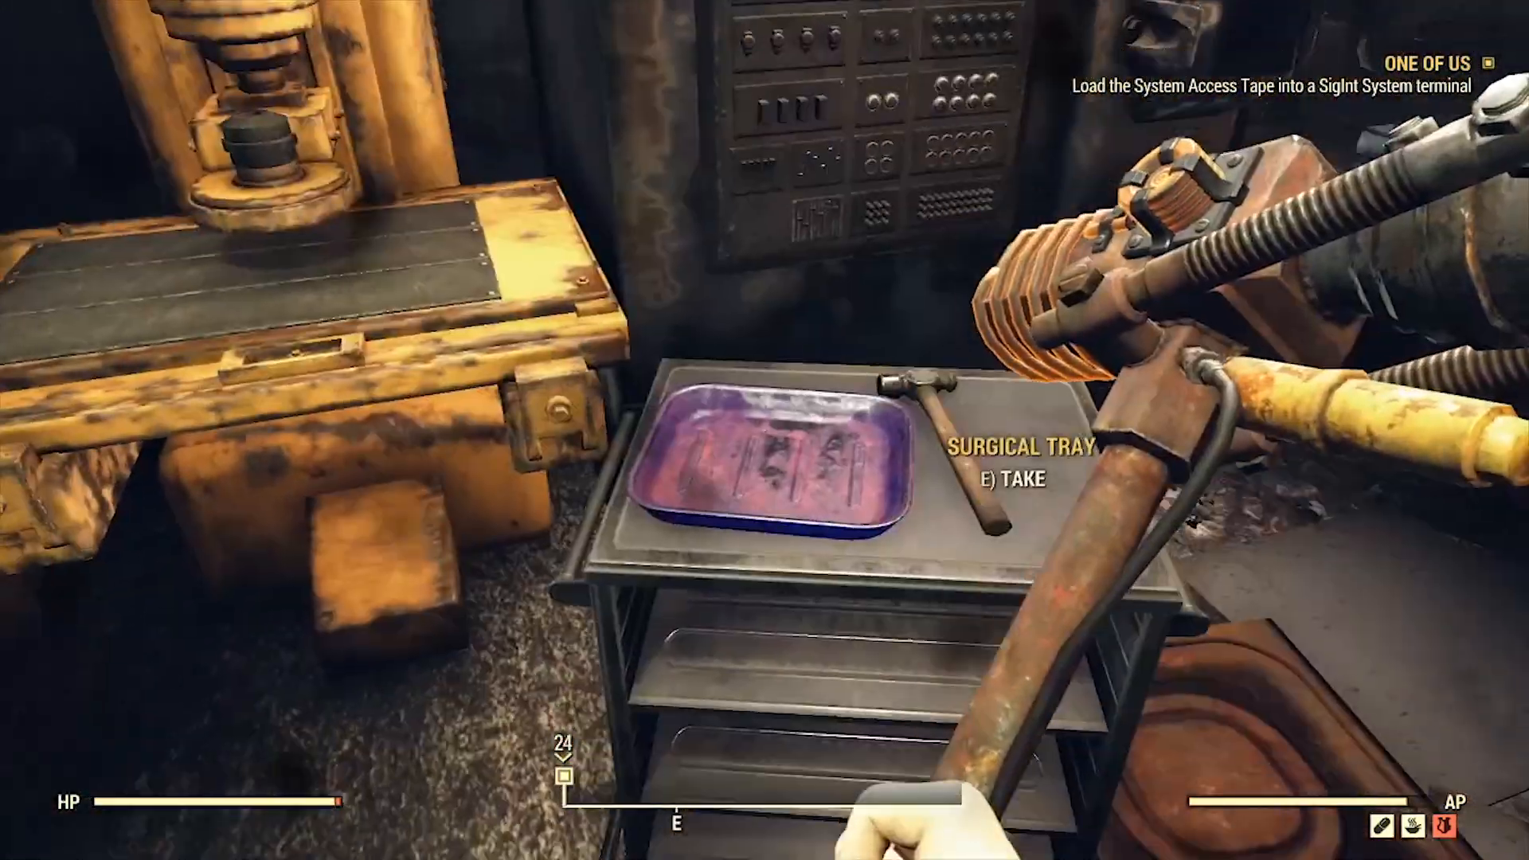
{"action": "mouse_move", "coordinate": [765, 431]}
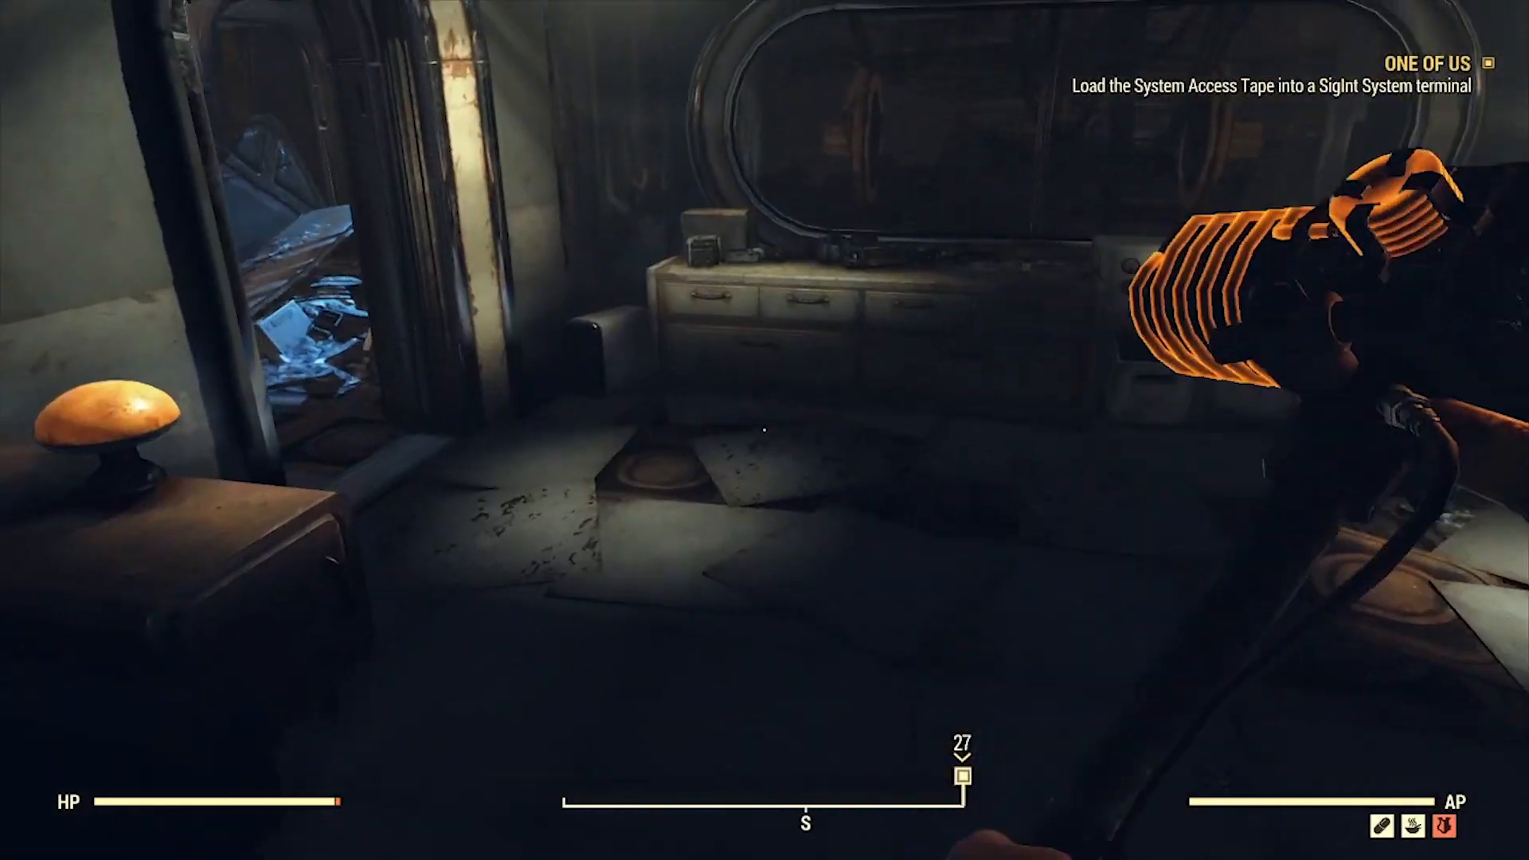
{"action": "mouse_move", "coordinate": [765, 430]}
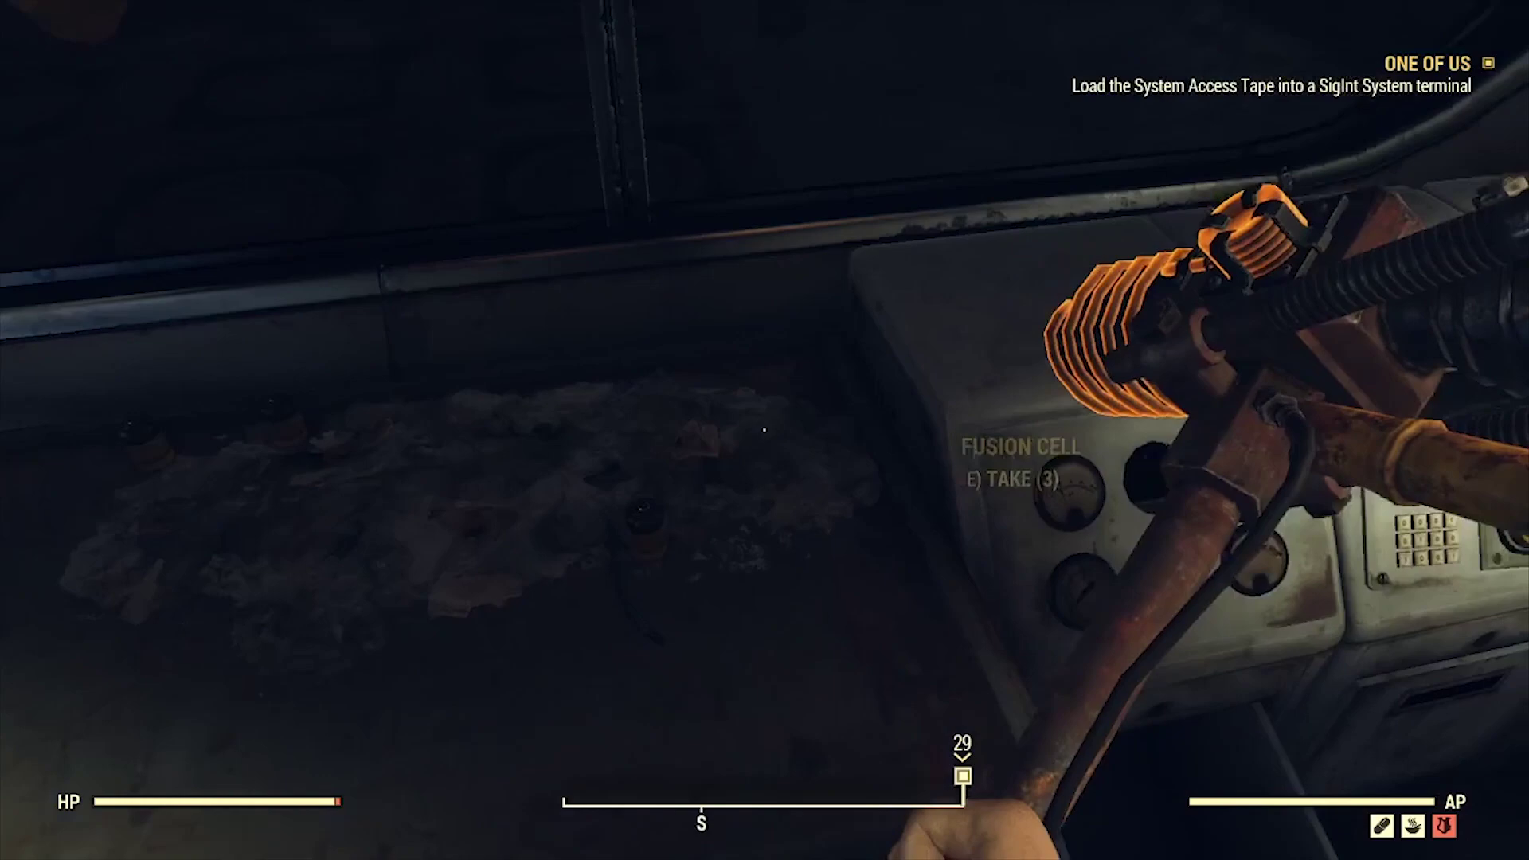
{"action": "mouse_move", "coordinate": [765, 430]}
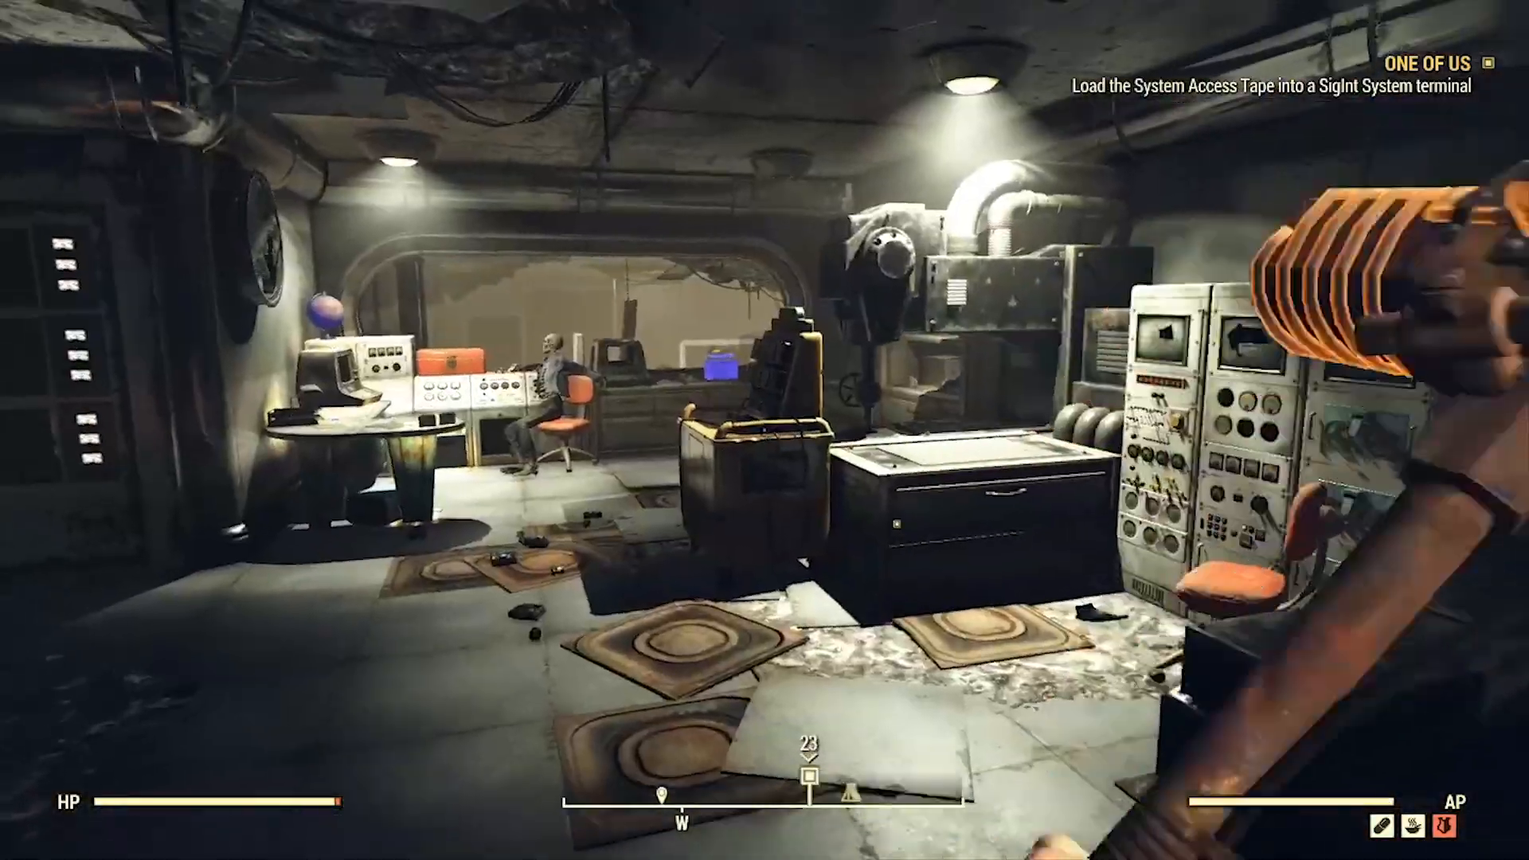
{"action": "mouse_move", "coordinate": [764, 430]}
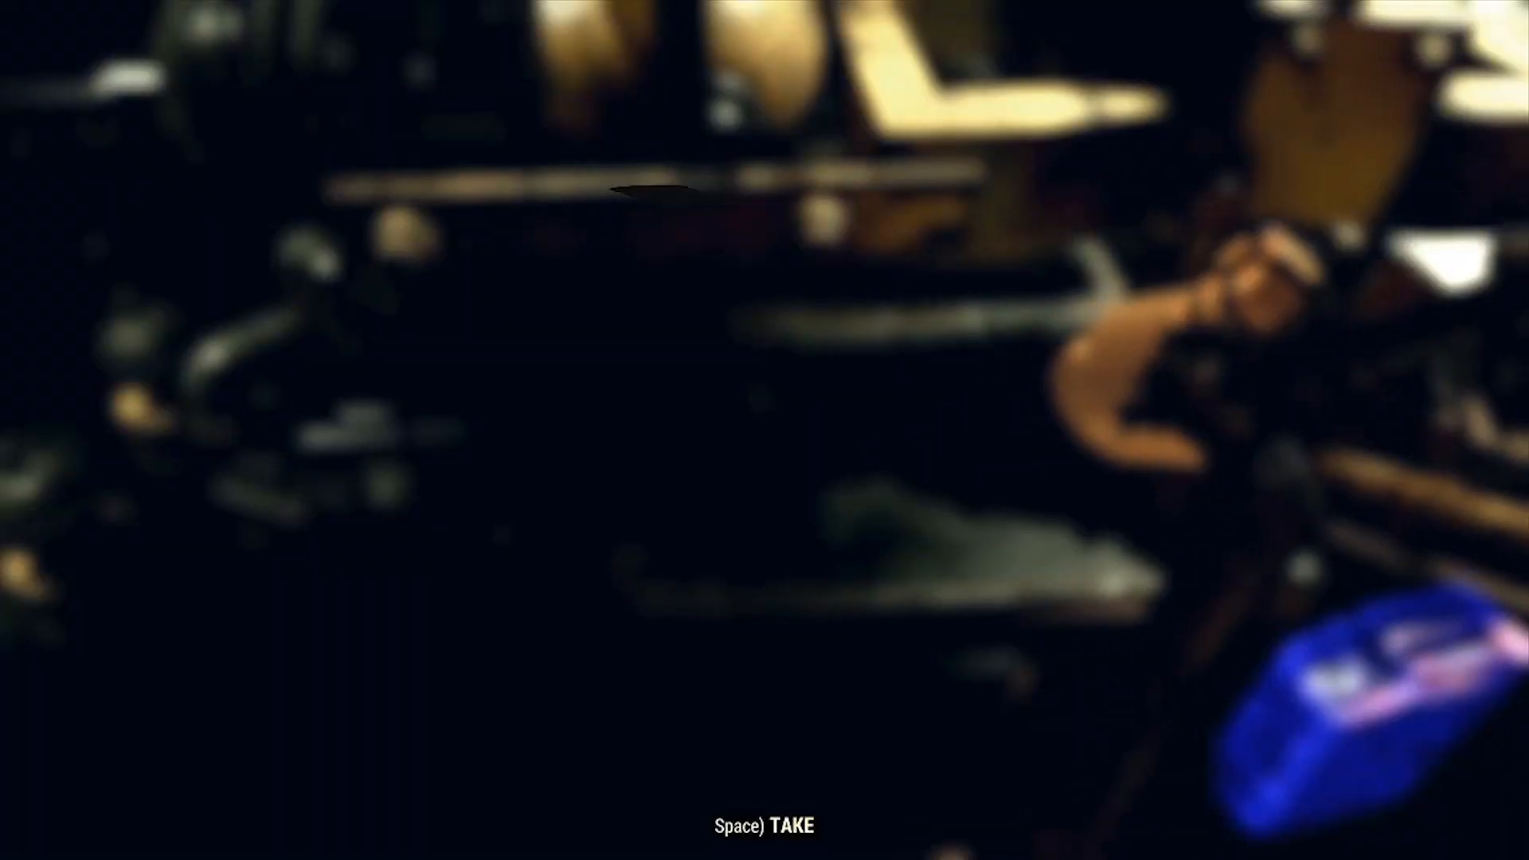
Step: Take the Zeta Invaders holotape from the bunker control room
{"action": "key", "text": "space"}
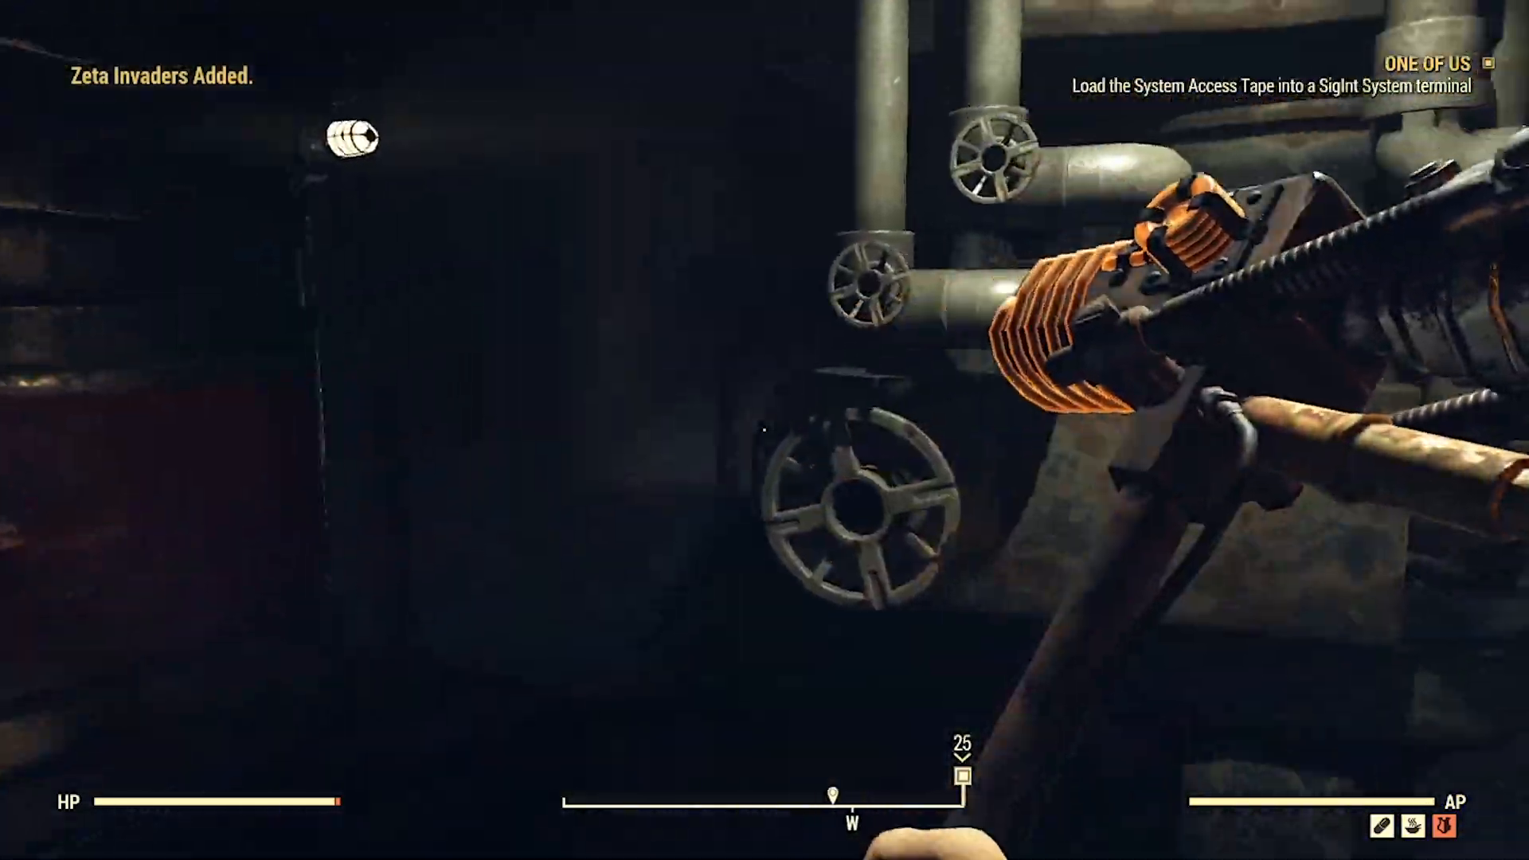
{"action": "mouse_move", "coordinate": [764, 430]}
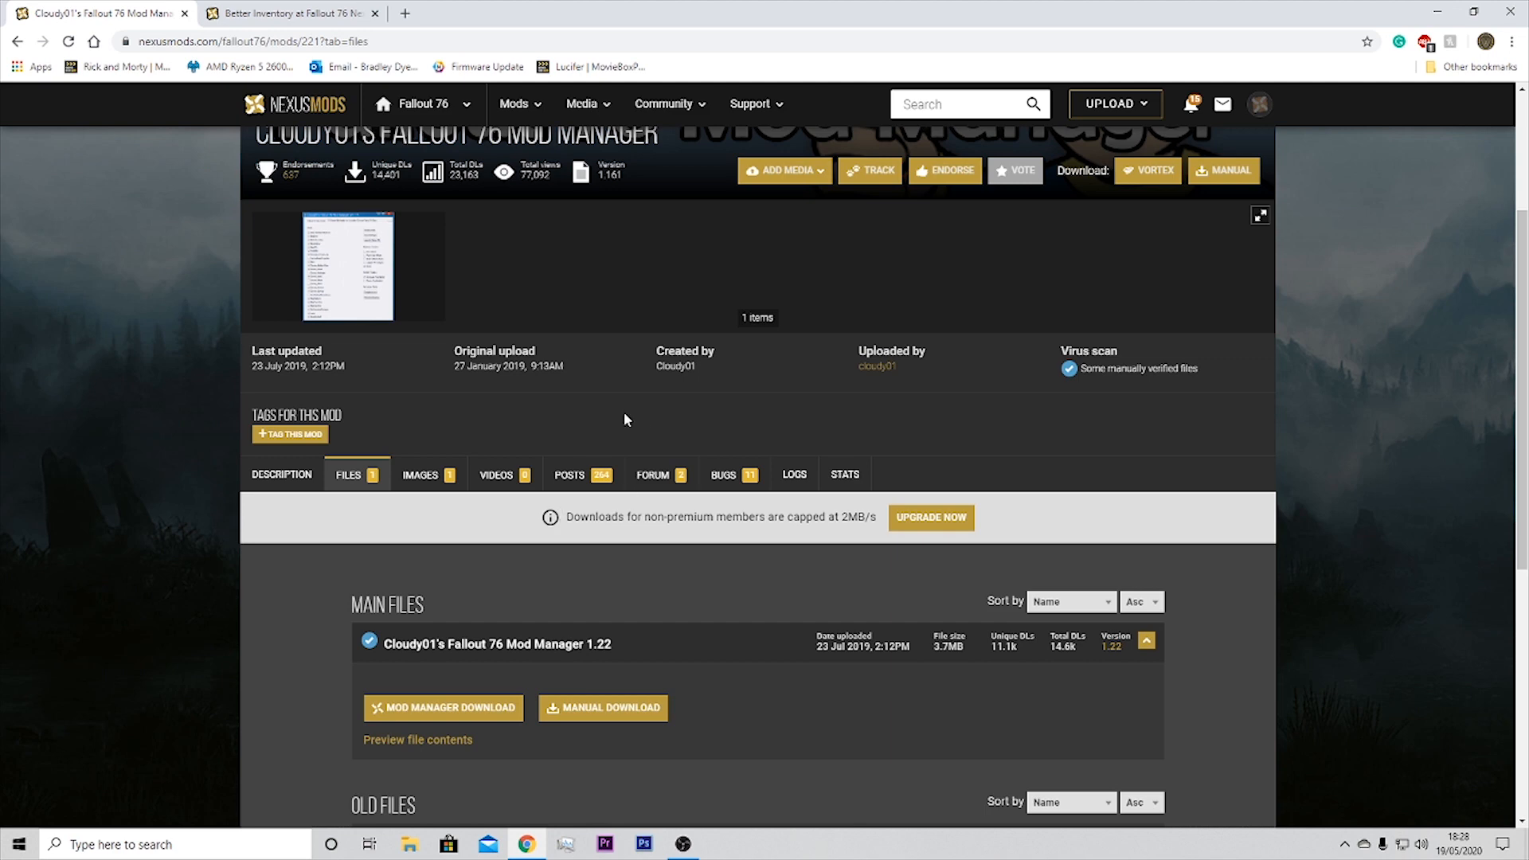
Step: Manually download Mod Manager 1.22 from Main Files and enlarge its screenshot
{"action": "scroll", "scroll_direction": "down", "scroll_amount": 3}
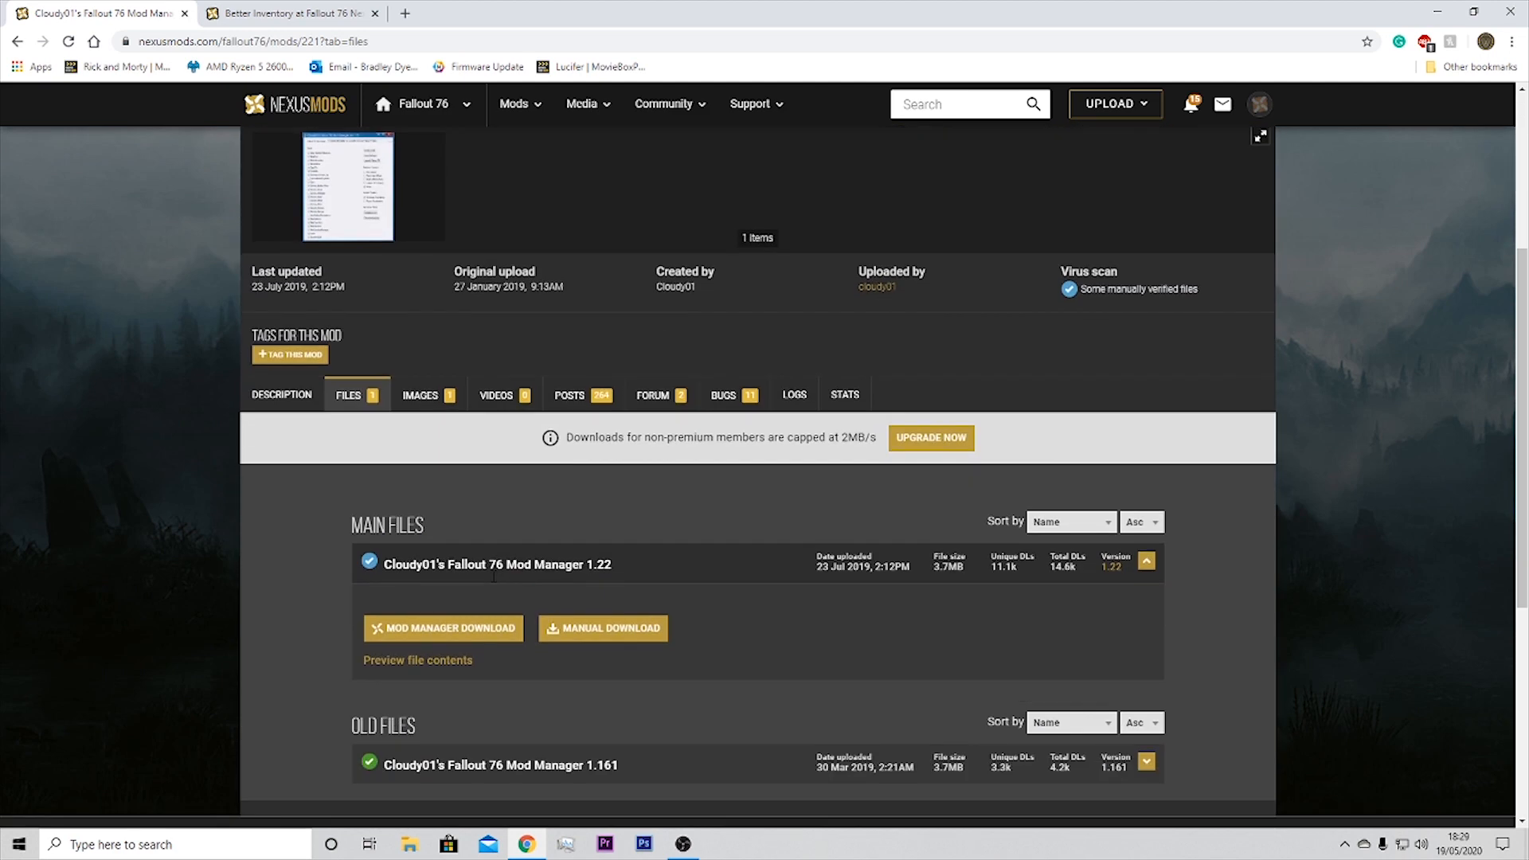
{"action": "scroll", "scroll_direction": "up", "scroll_amount": 3}
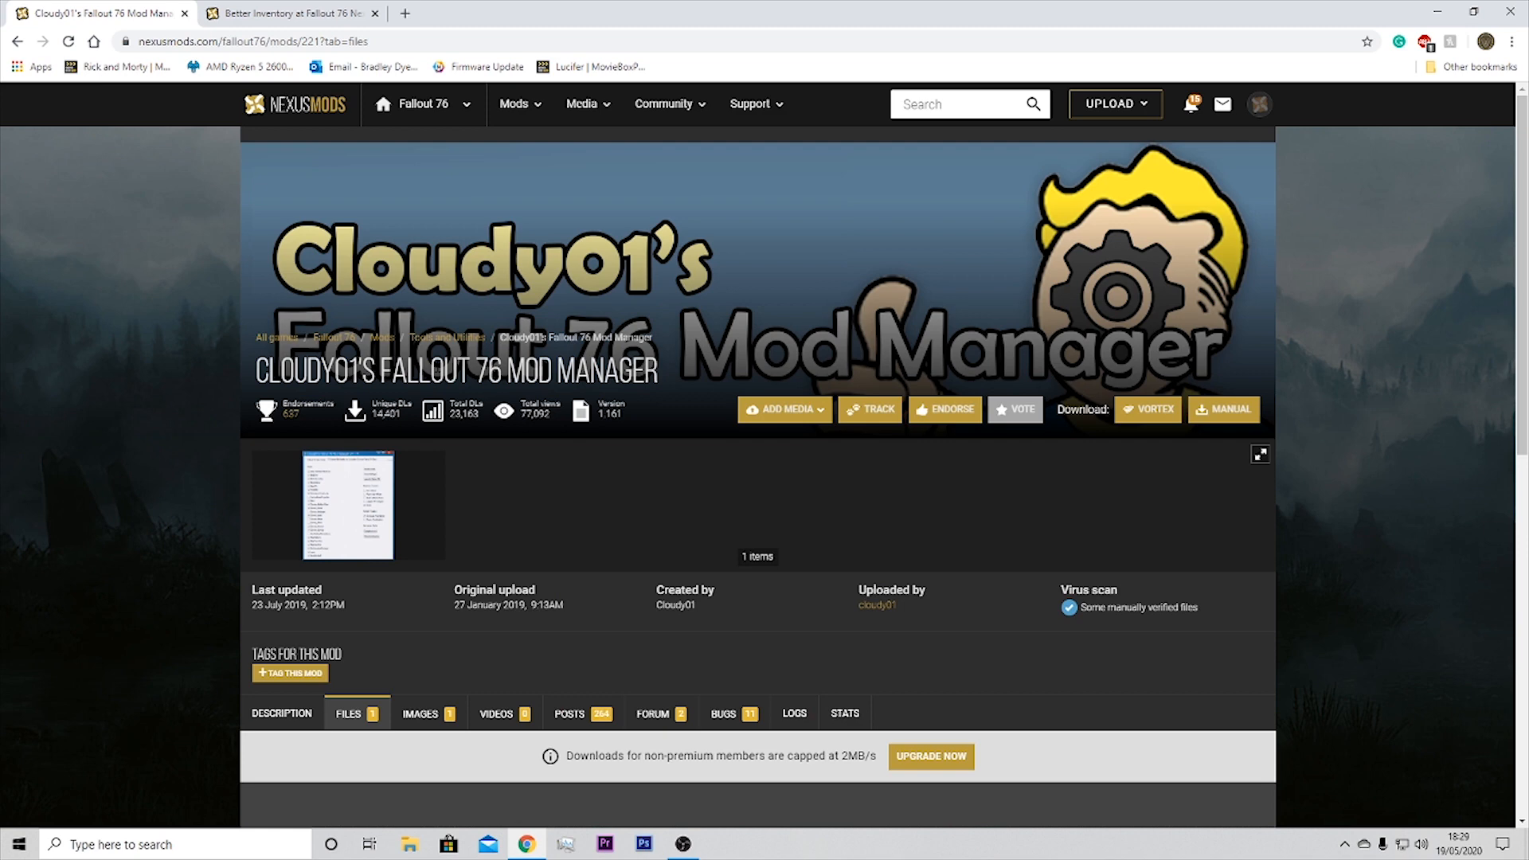
{"action": "mouse_move", "coordinate": [611, 327]}
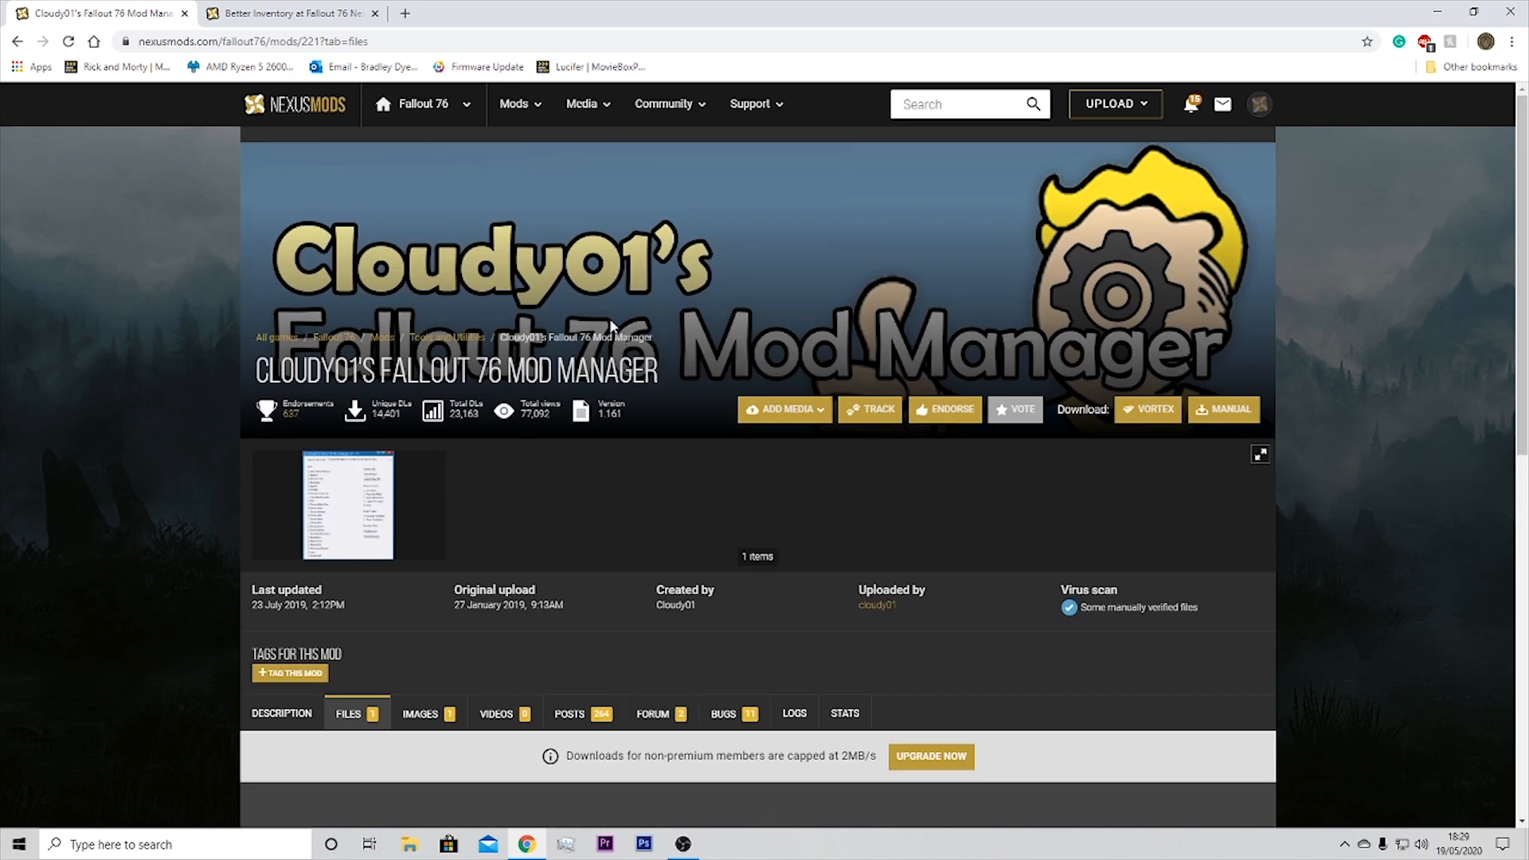
{"action": "scroll", "scroll_direction": "down", "scroll_amount": 3}
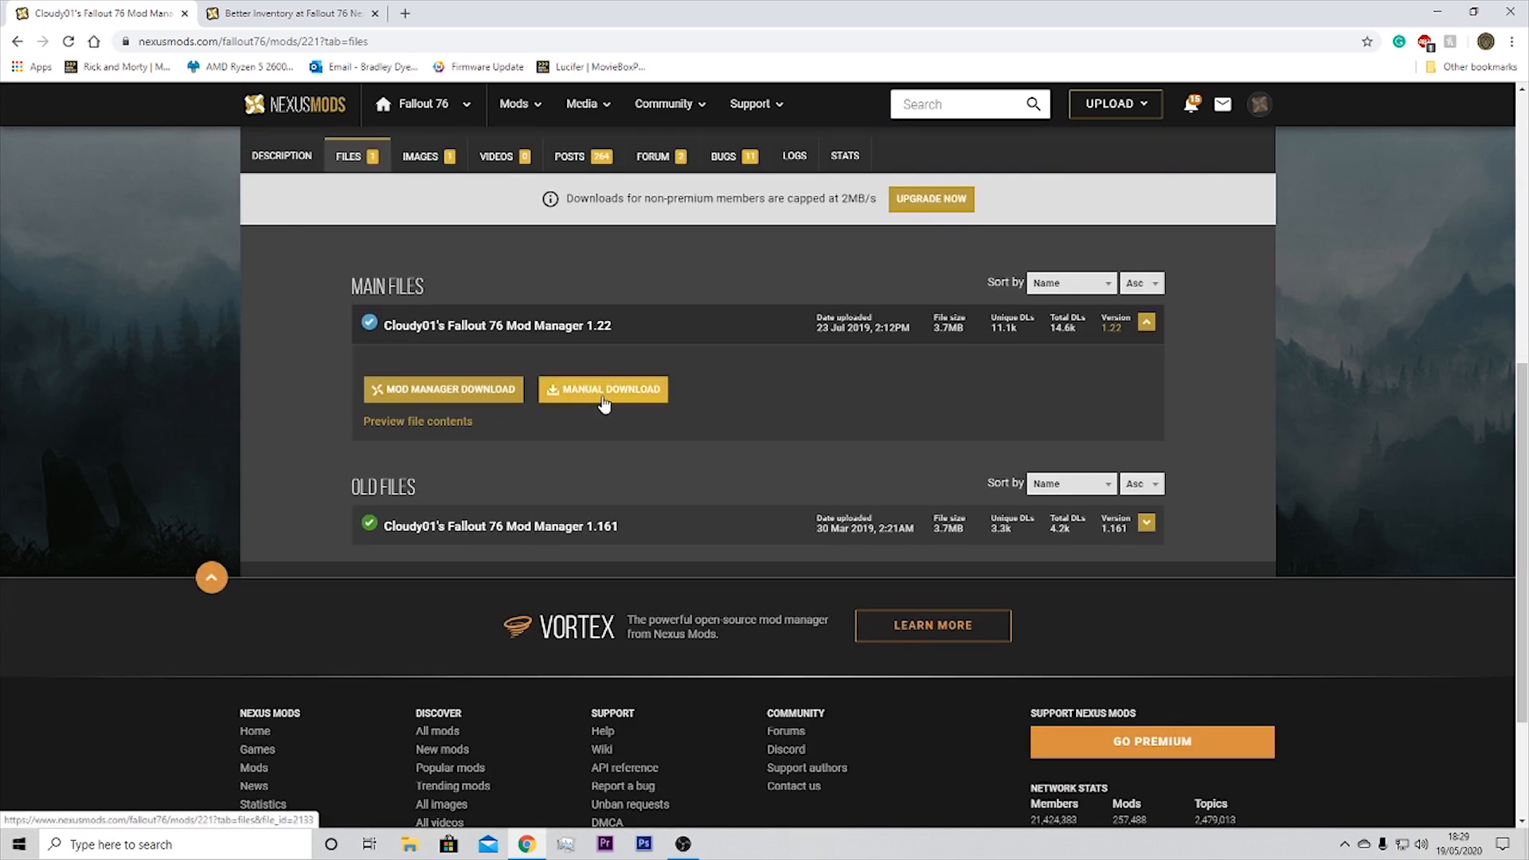
{"action": "left_click", "coordinate": [603, 389]}
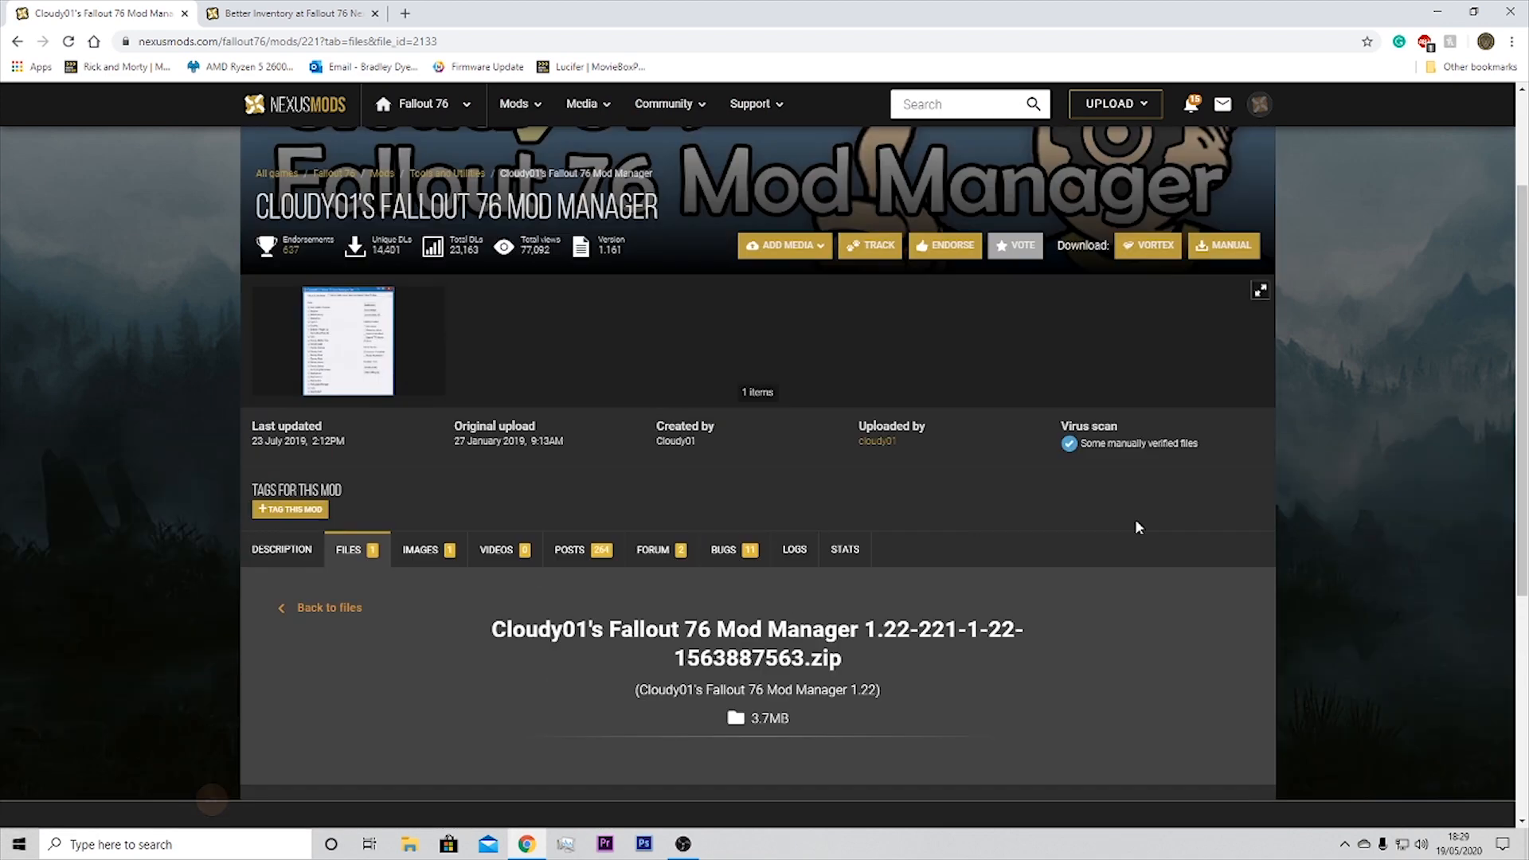
{"action": "mouse_move", "coordinate": [596, 352]}
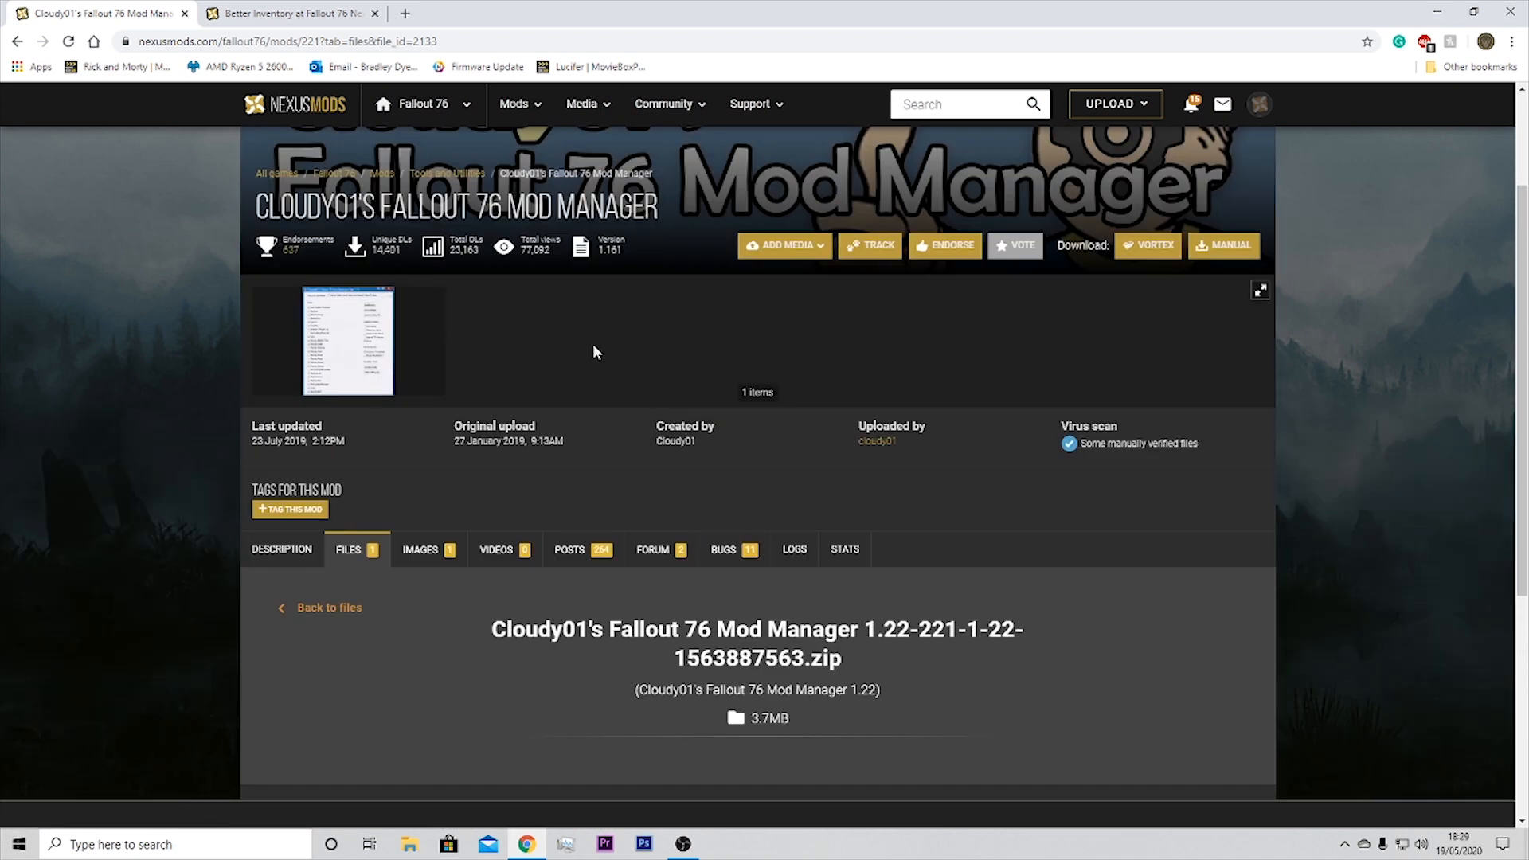
{"action": "left_click", "coordinate": [342, 339]}
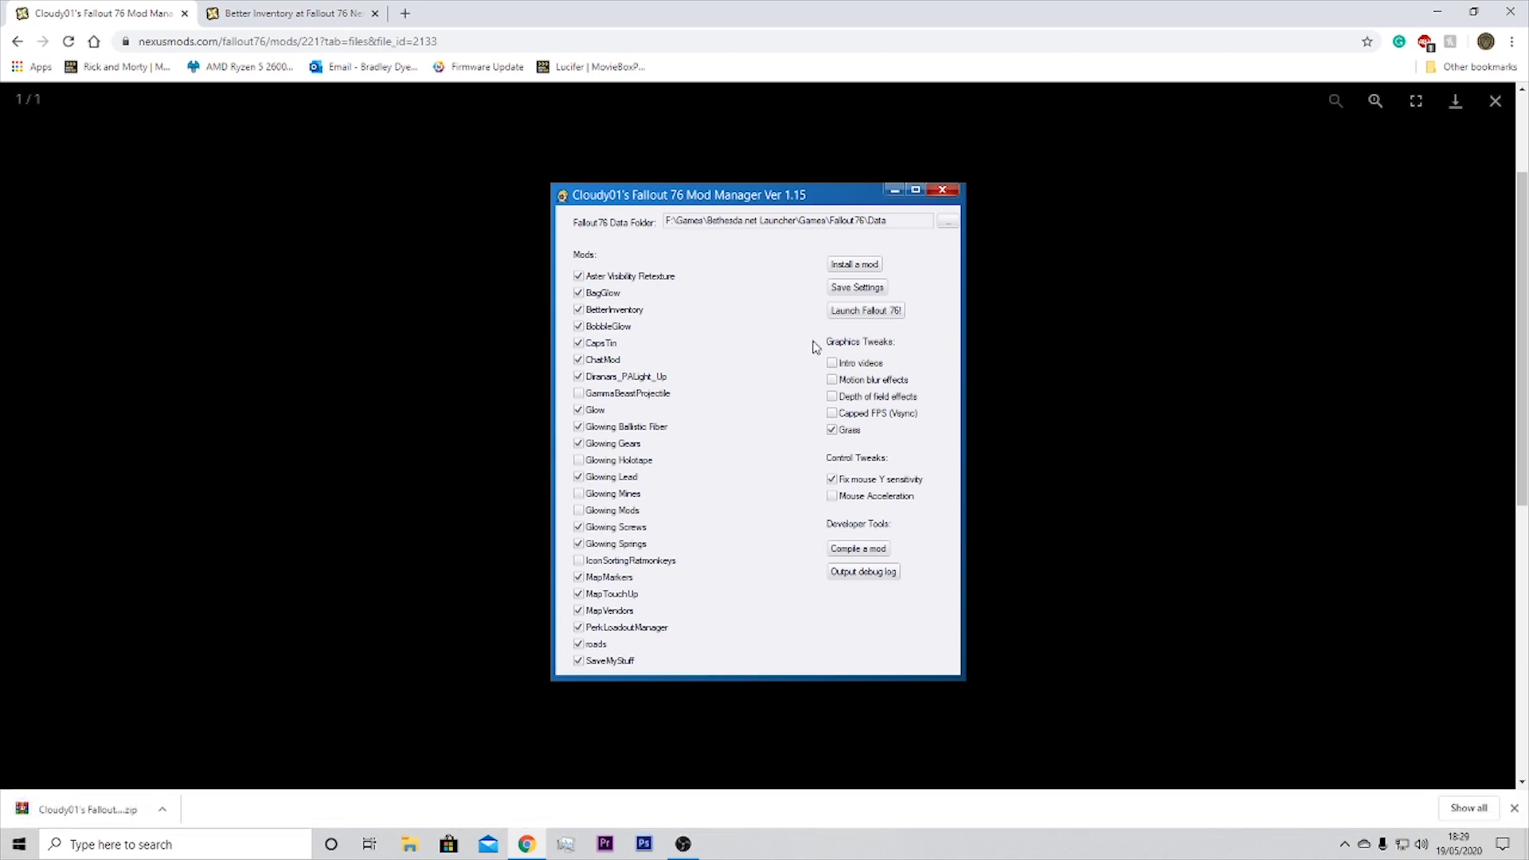
{"action": "mouse_move", "coordinate": [899, 383]}
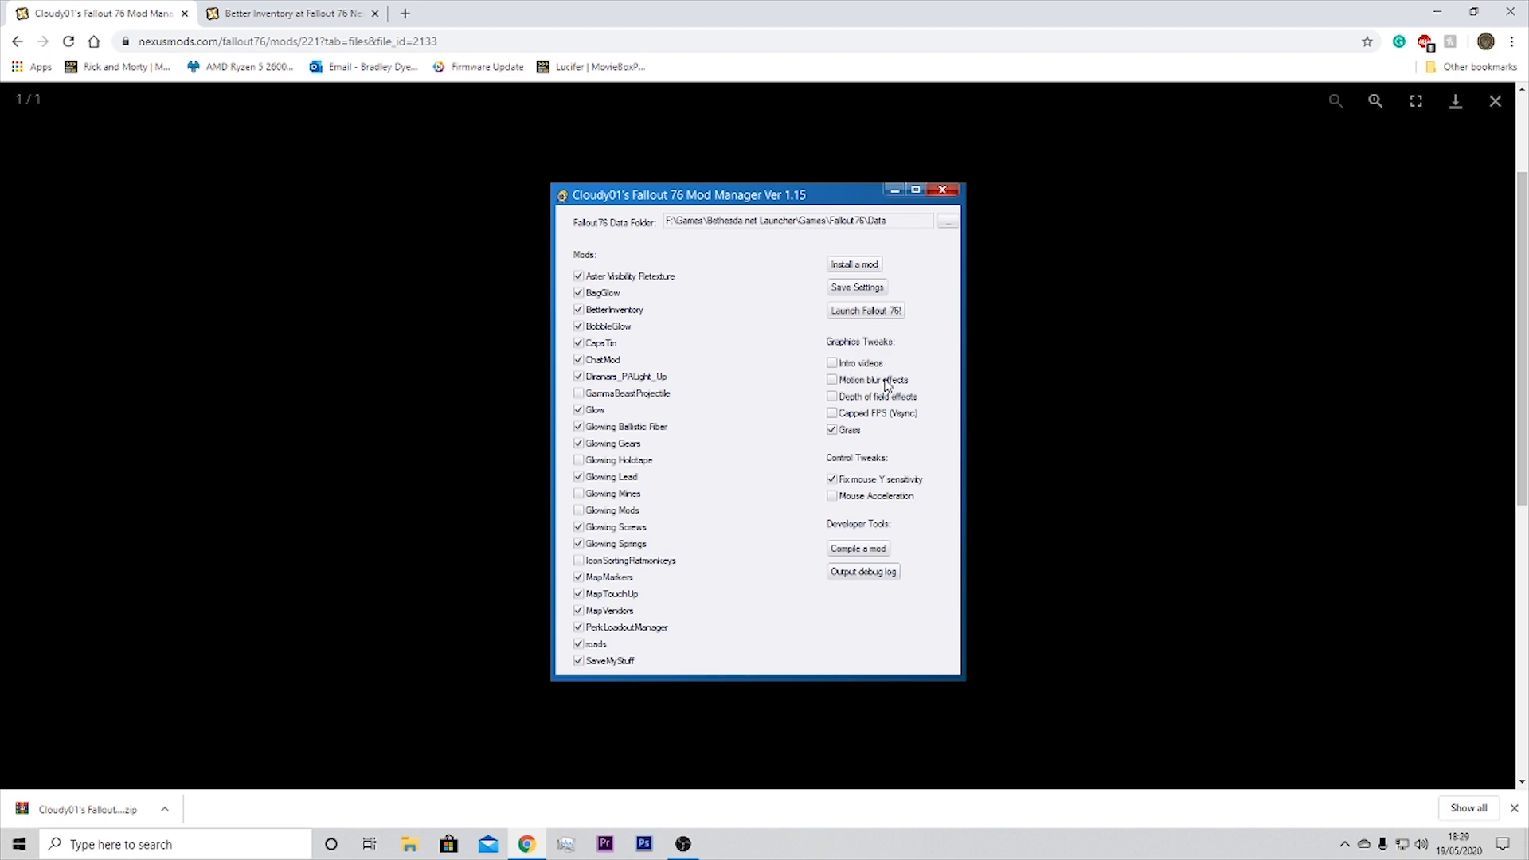
{"action": "mouse_move", "coordinate": [828, 452]}
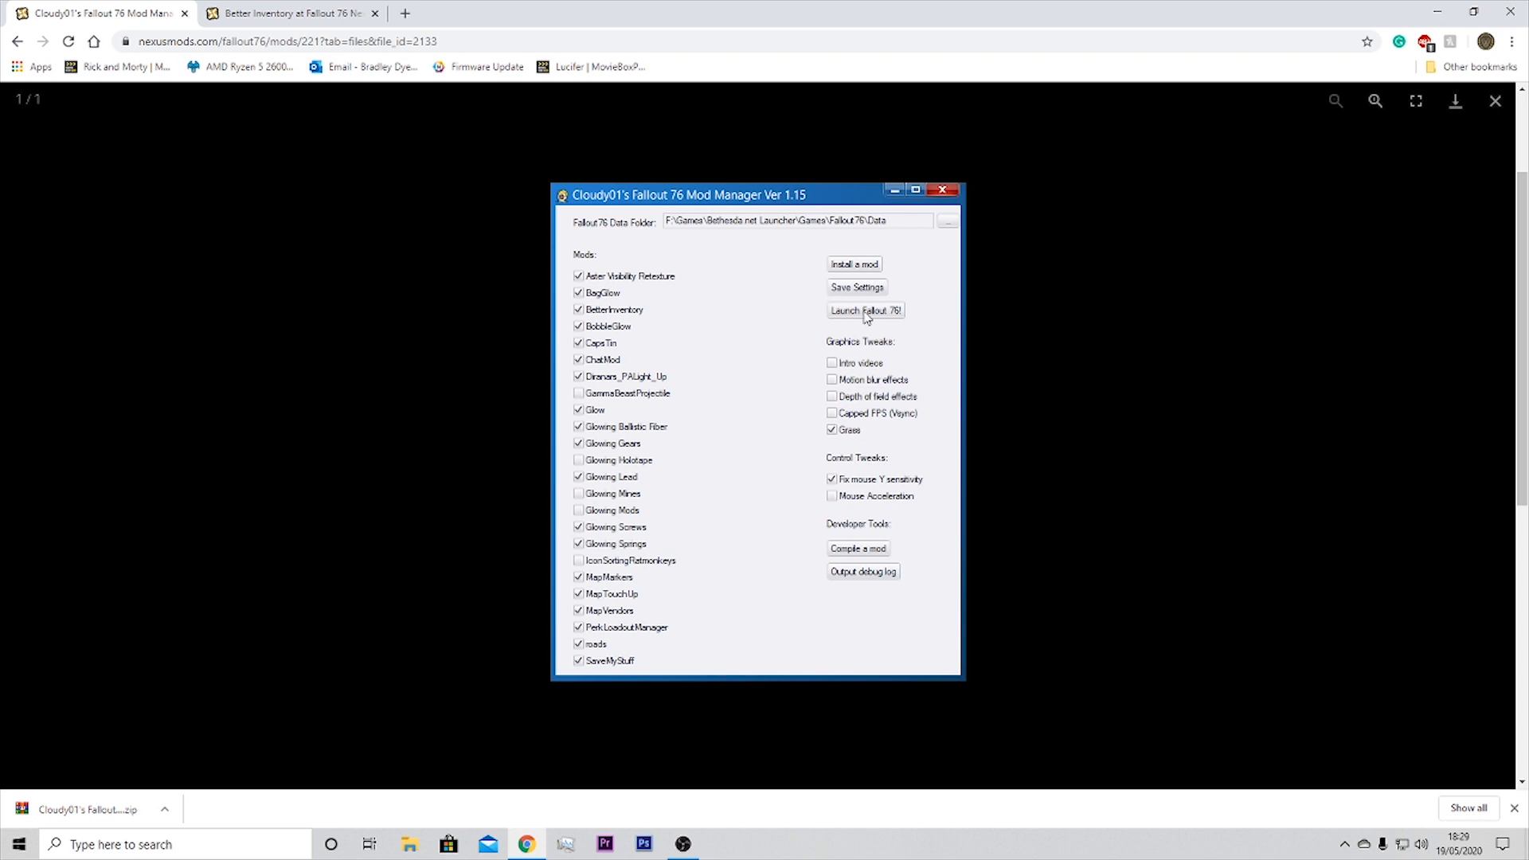
{"action": "mouse_move", "coordinate": [841, 340]}
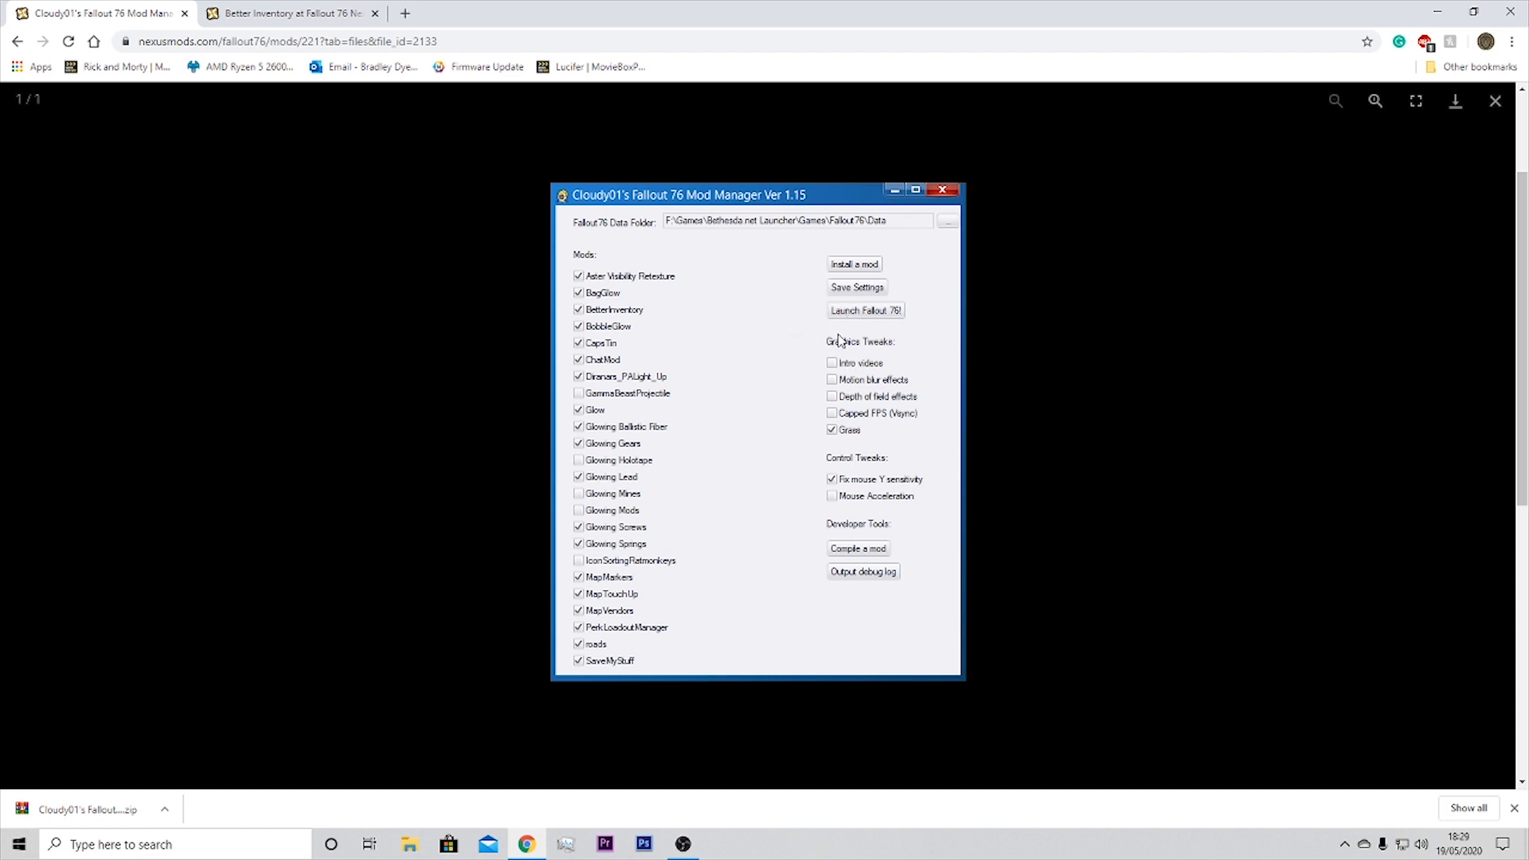
{"action": "mouse_move", "coordinate": [915, 303]}
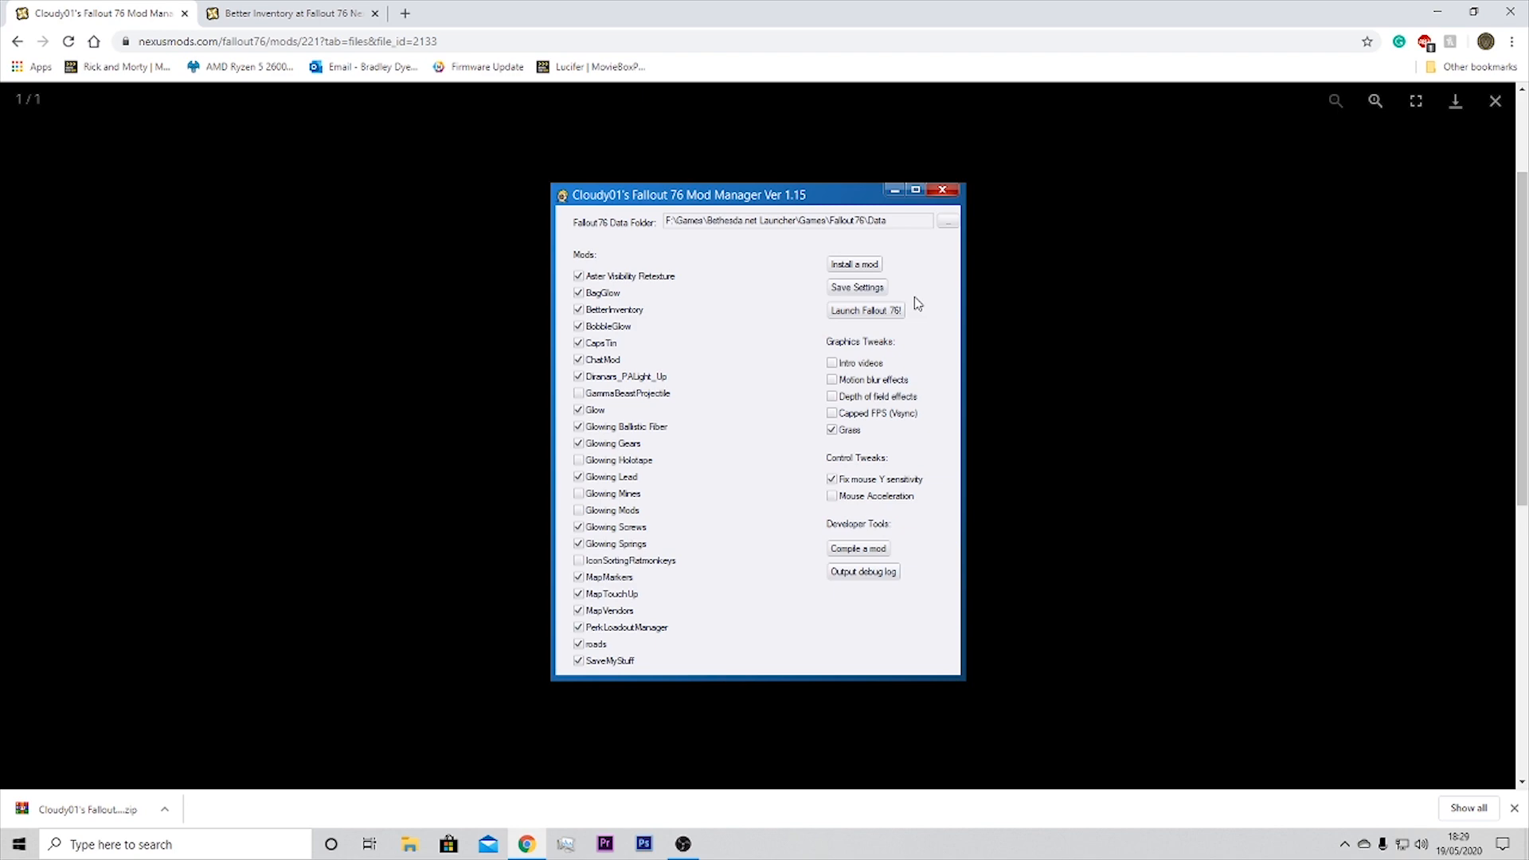
Step: Close the enlarged Mod Manager screenshot viewer
{"action": "left_click", "coordinate": [943, 190]}
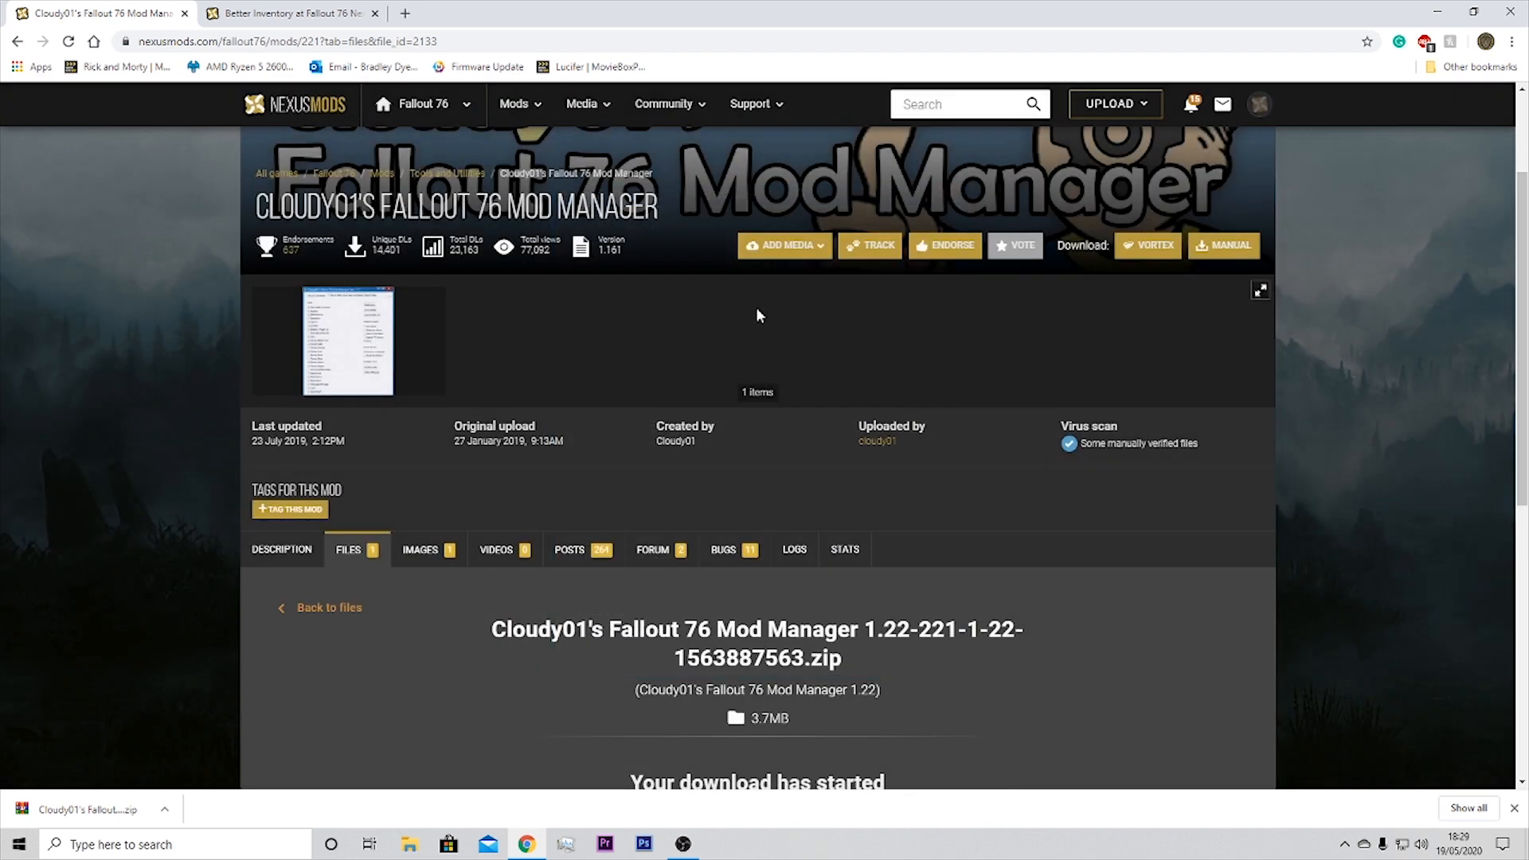
Step: Manually download Better Inventory 1.4 and open the download's options in Chrome
{"action": "left_click", "coordinate": [288, 13]}
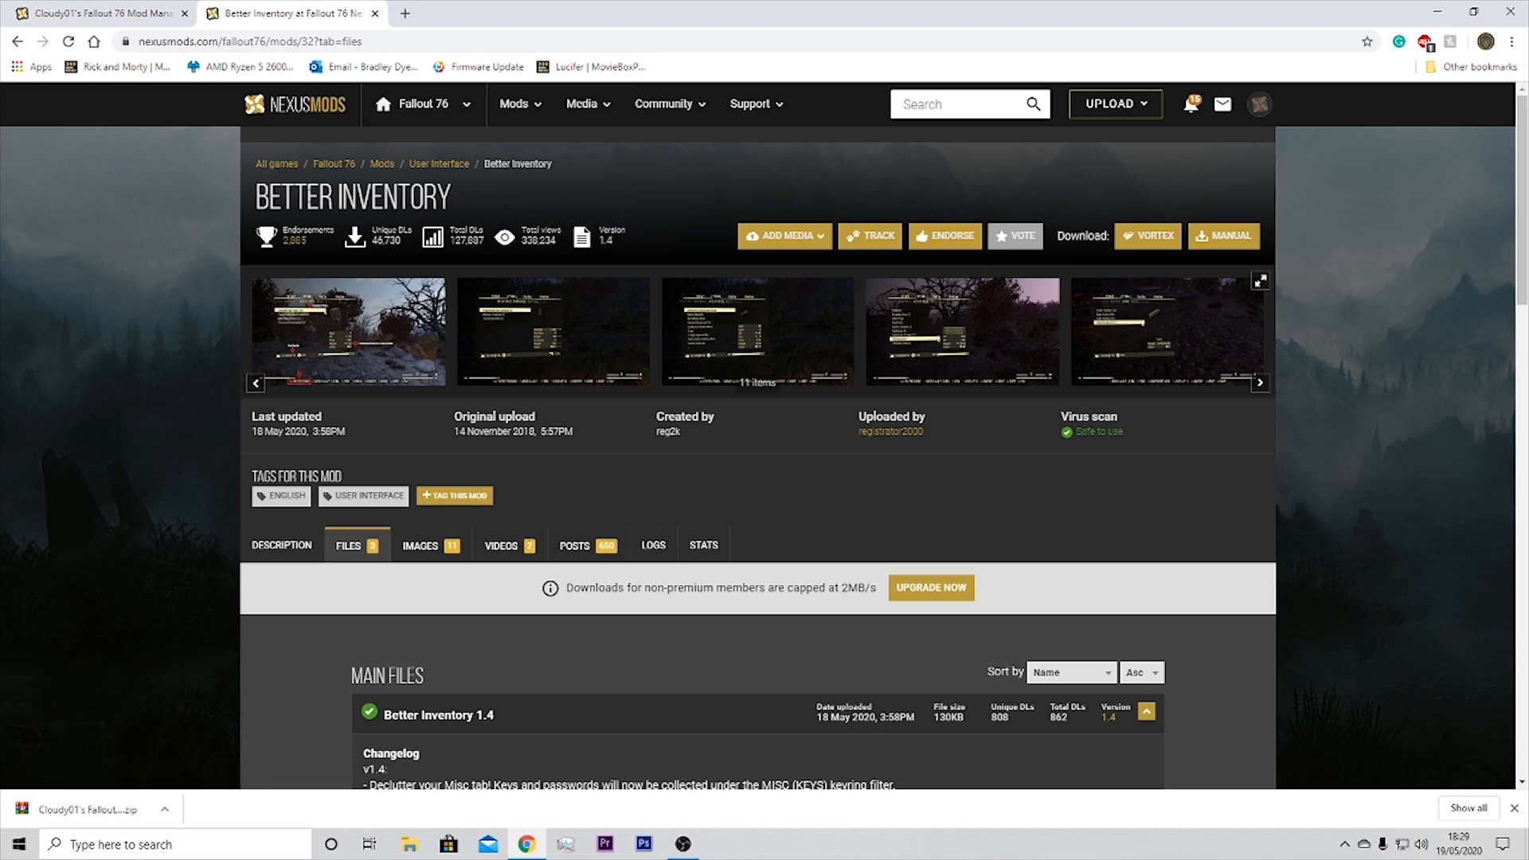
{"action": "scroll", "scroll_direction": "down", "scroll_amount": 3}
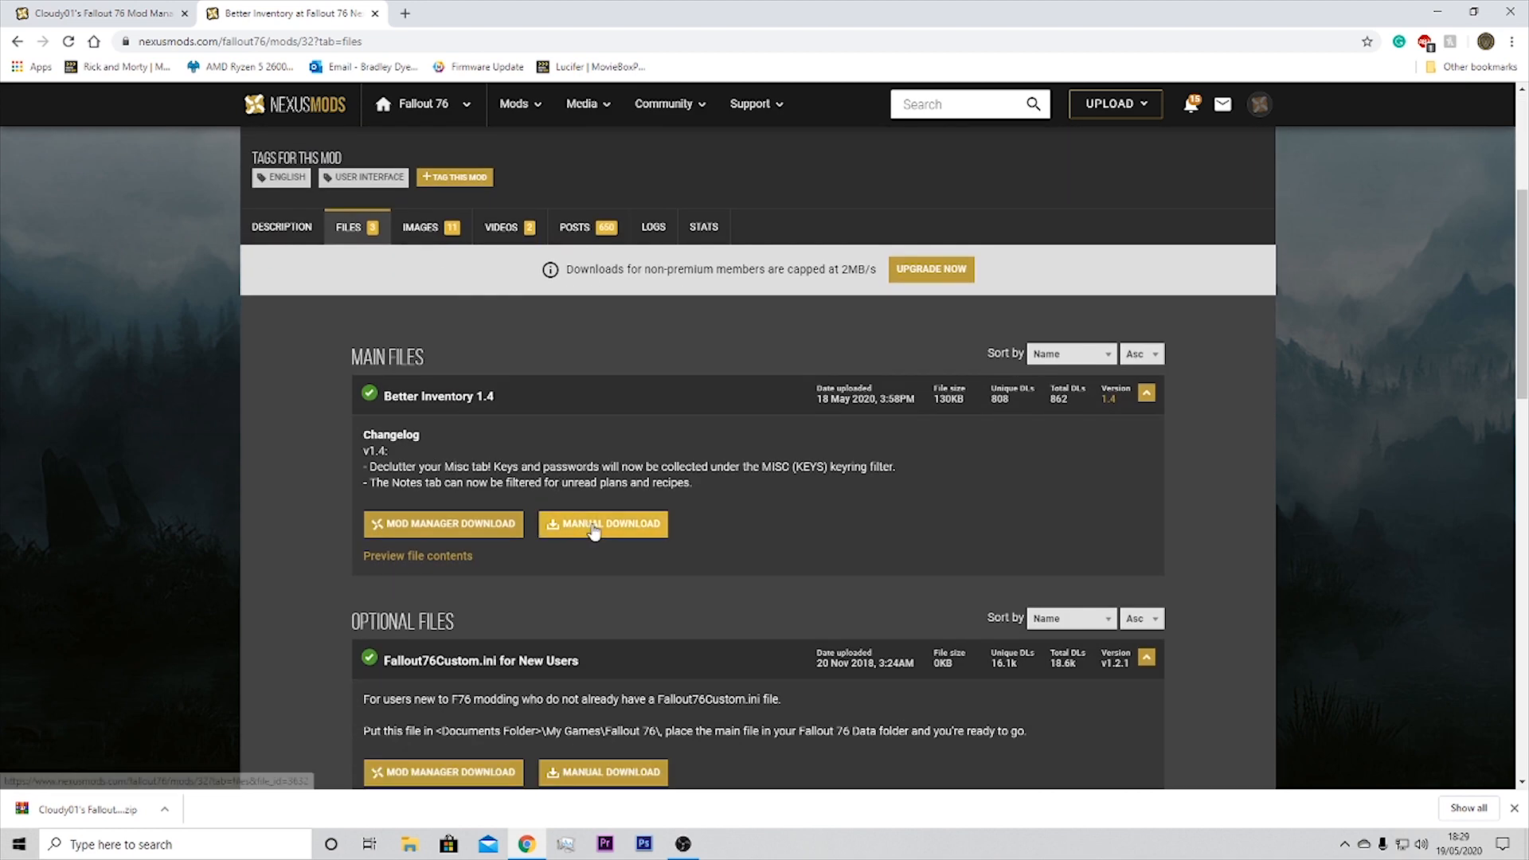
{"action": "left_click", "coordinate": [603, 524]}
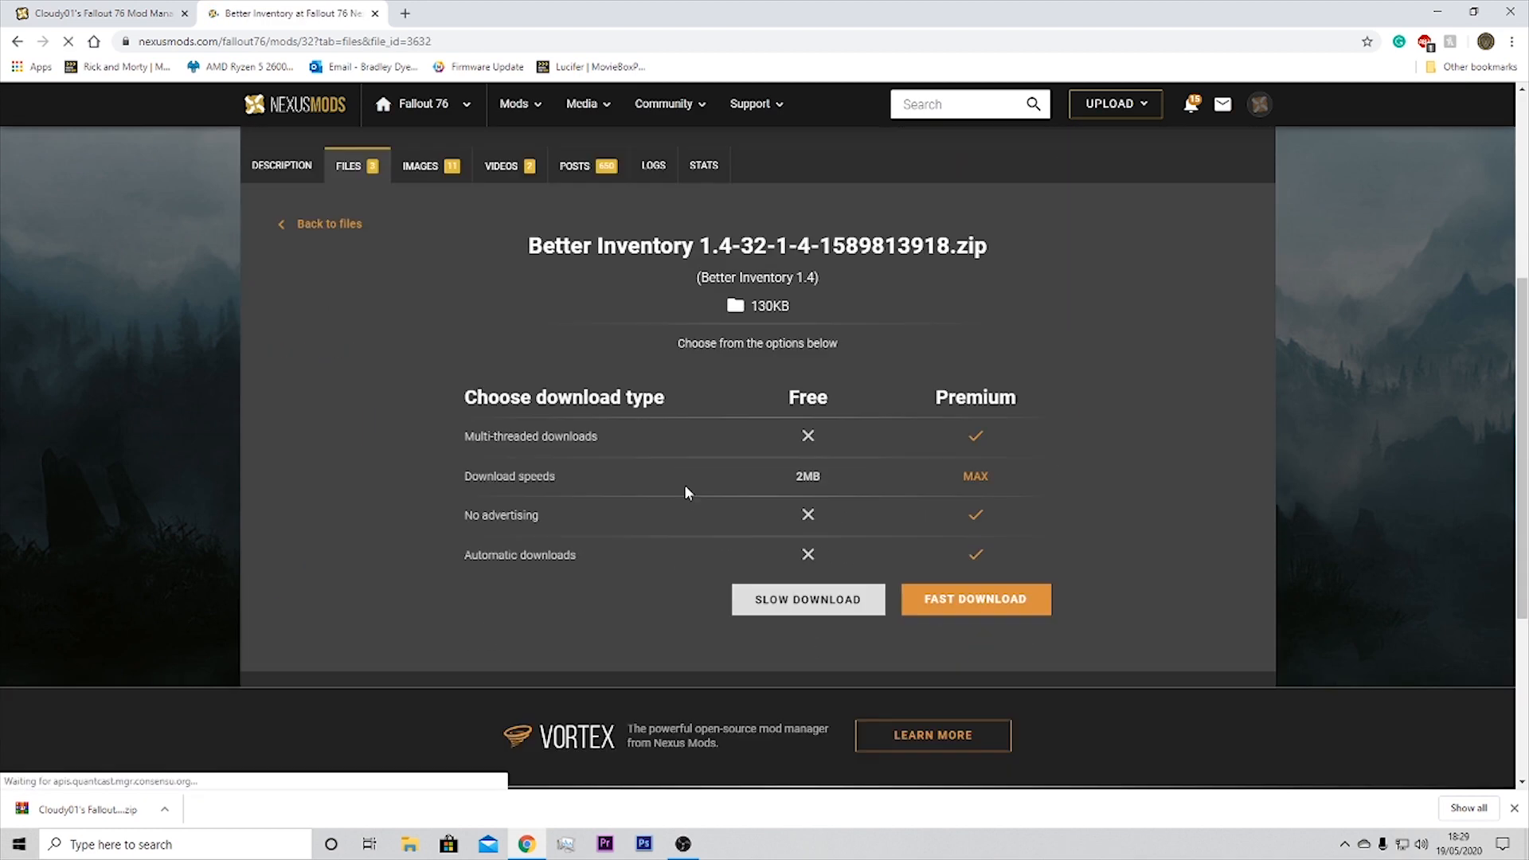
{"action": "scroll", "scroll_direction": "down", "scroll_amount": 3}
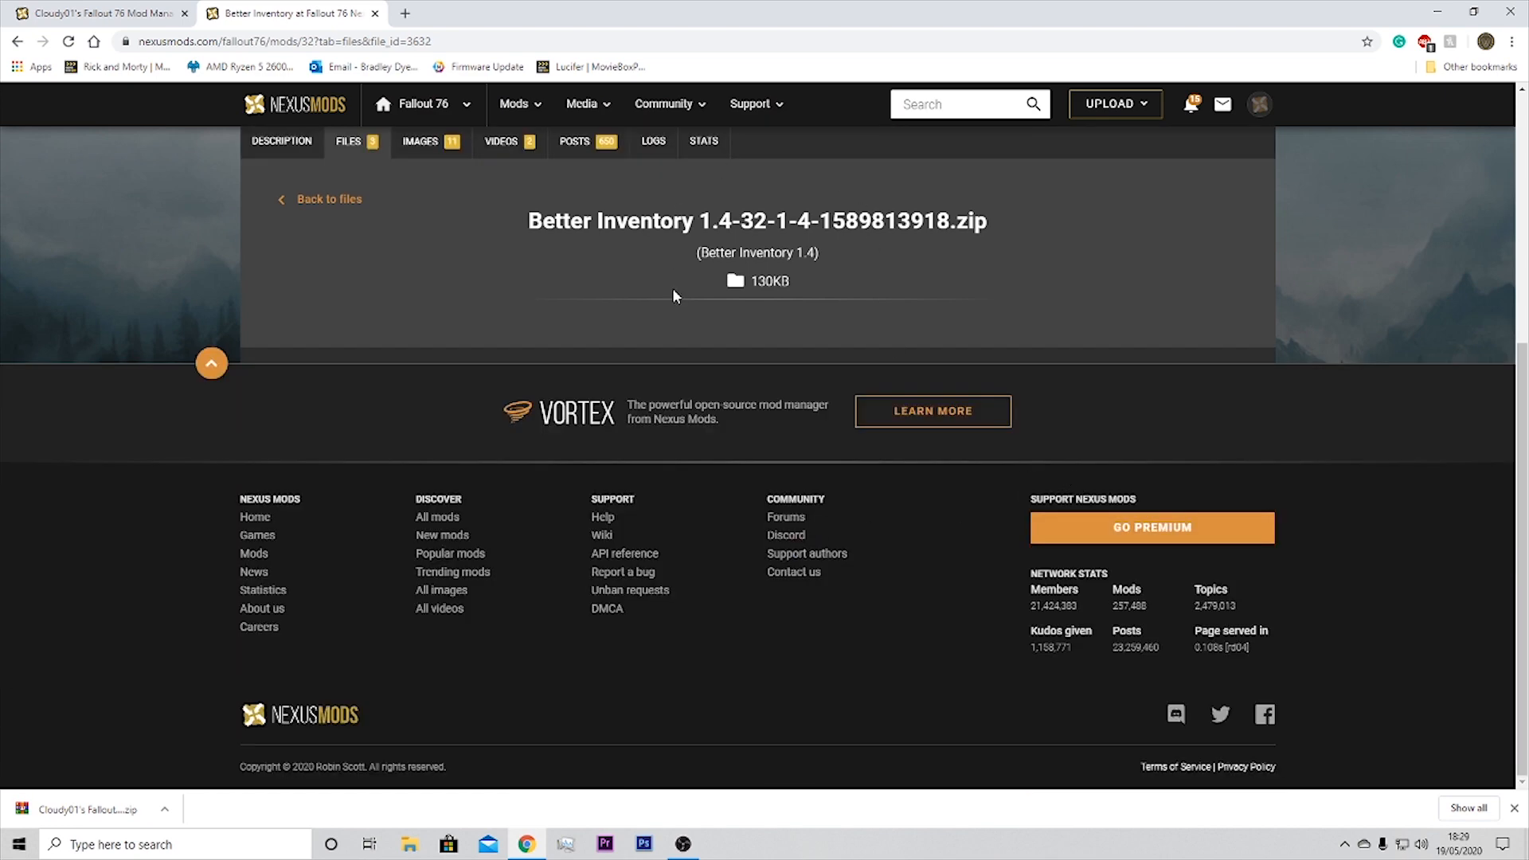
{"action": "scroll", "scroll_direction": "up", "scroll_amount": 3}
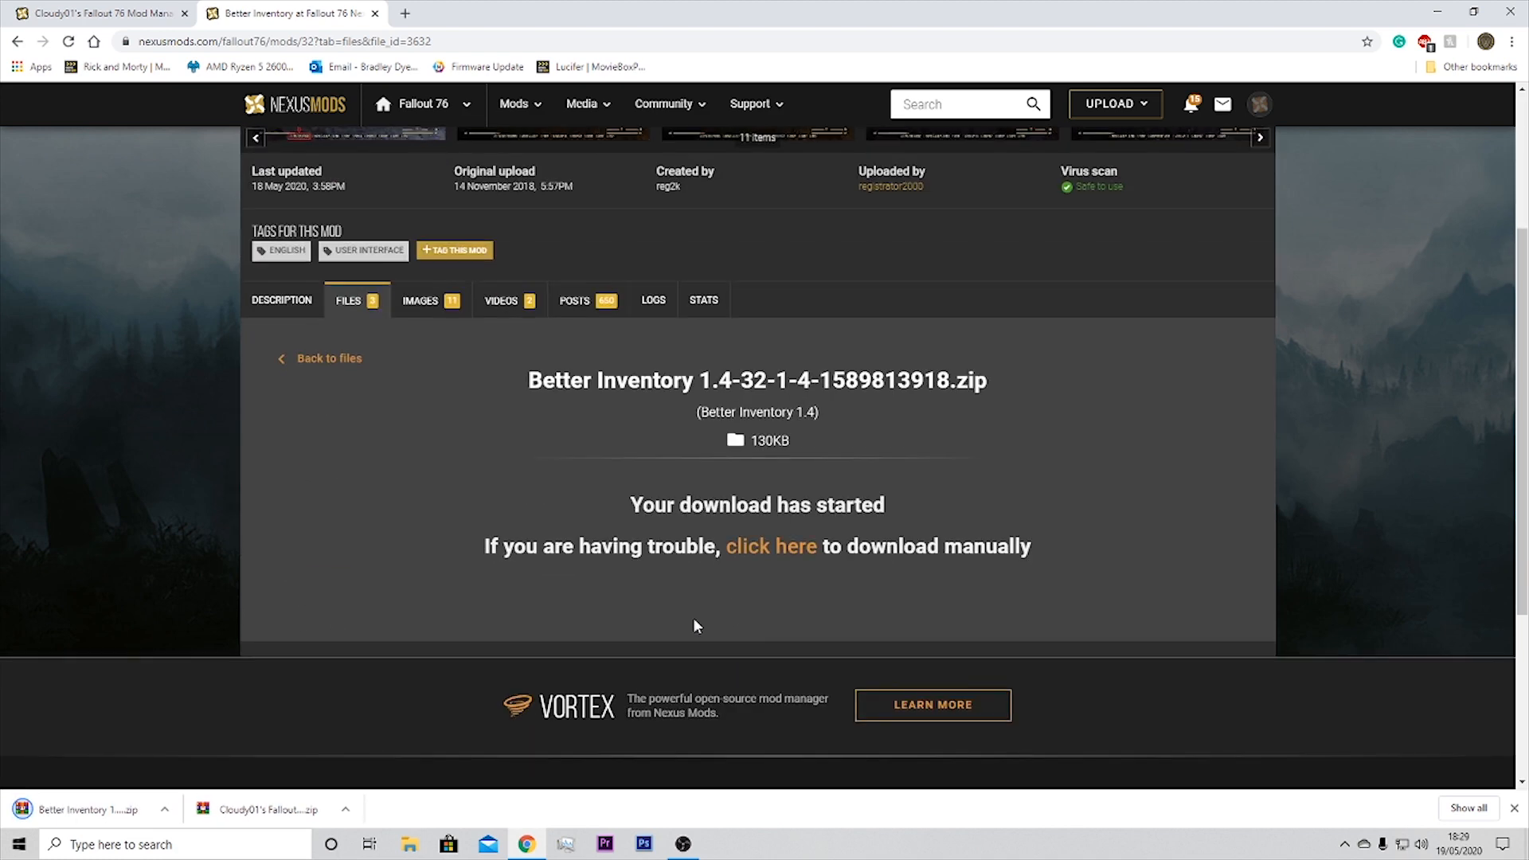
{"action": "left_click", "coordinate": [165, 809]}
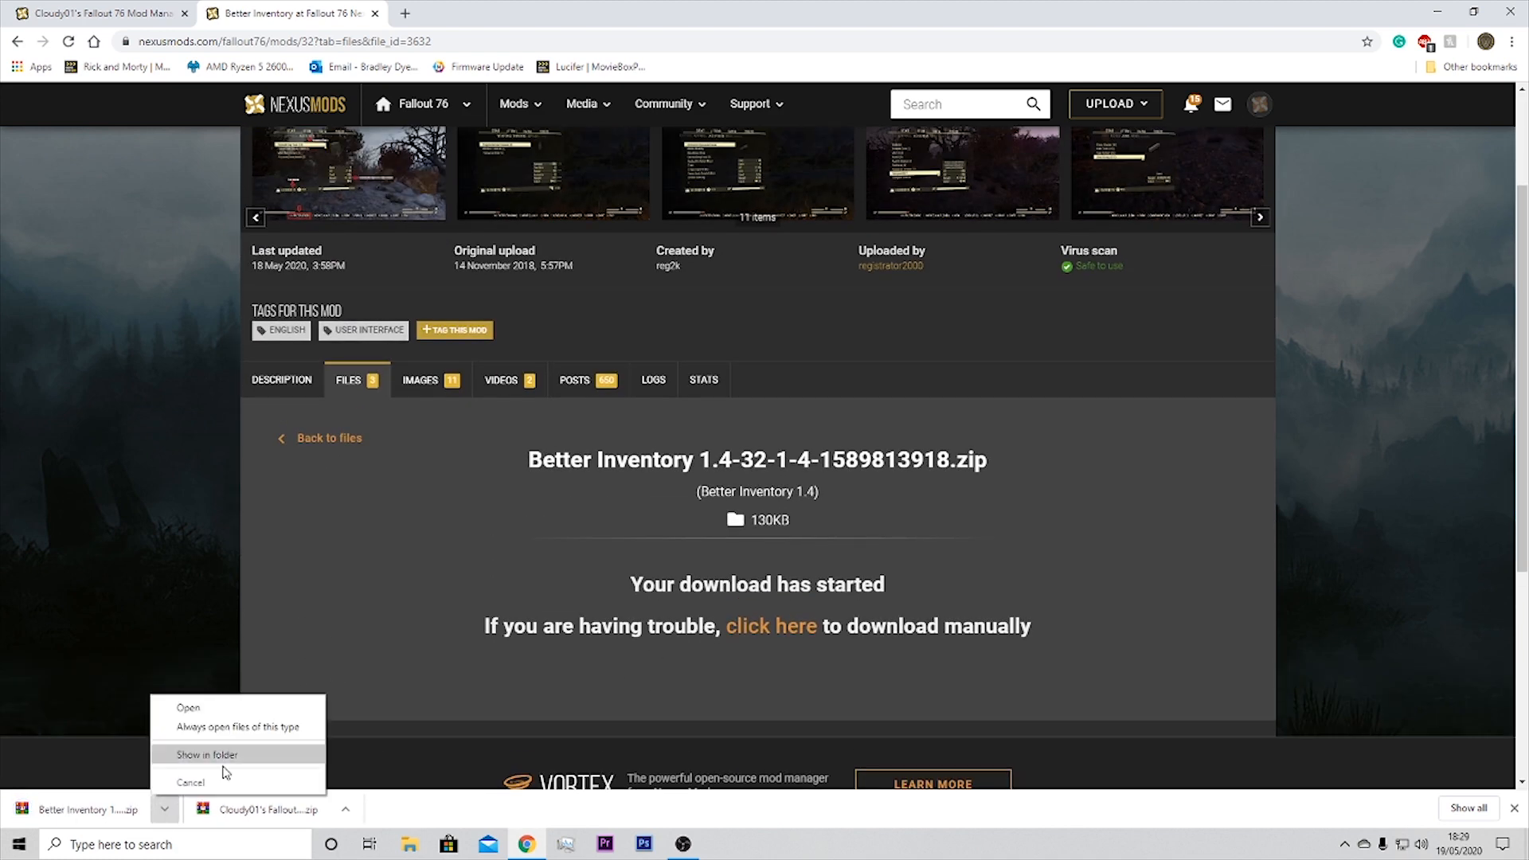
Step: Extract the Cloudy01 mod manager zip in Downloads and select FO76ModManager
{"action": "left_click", "coordinate": [205, 754]}
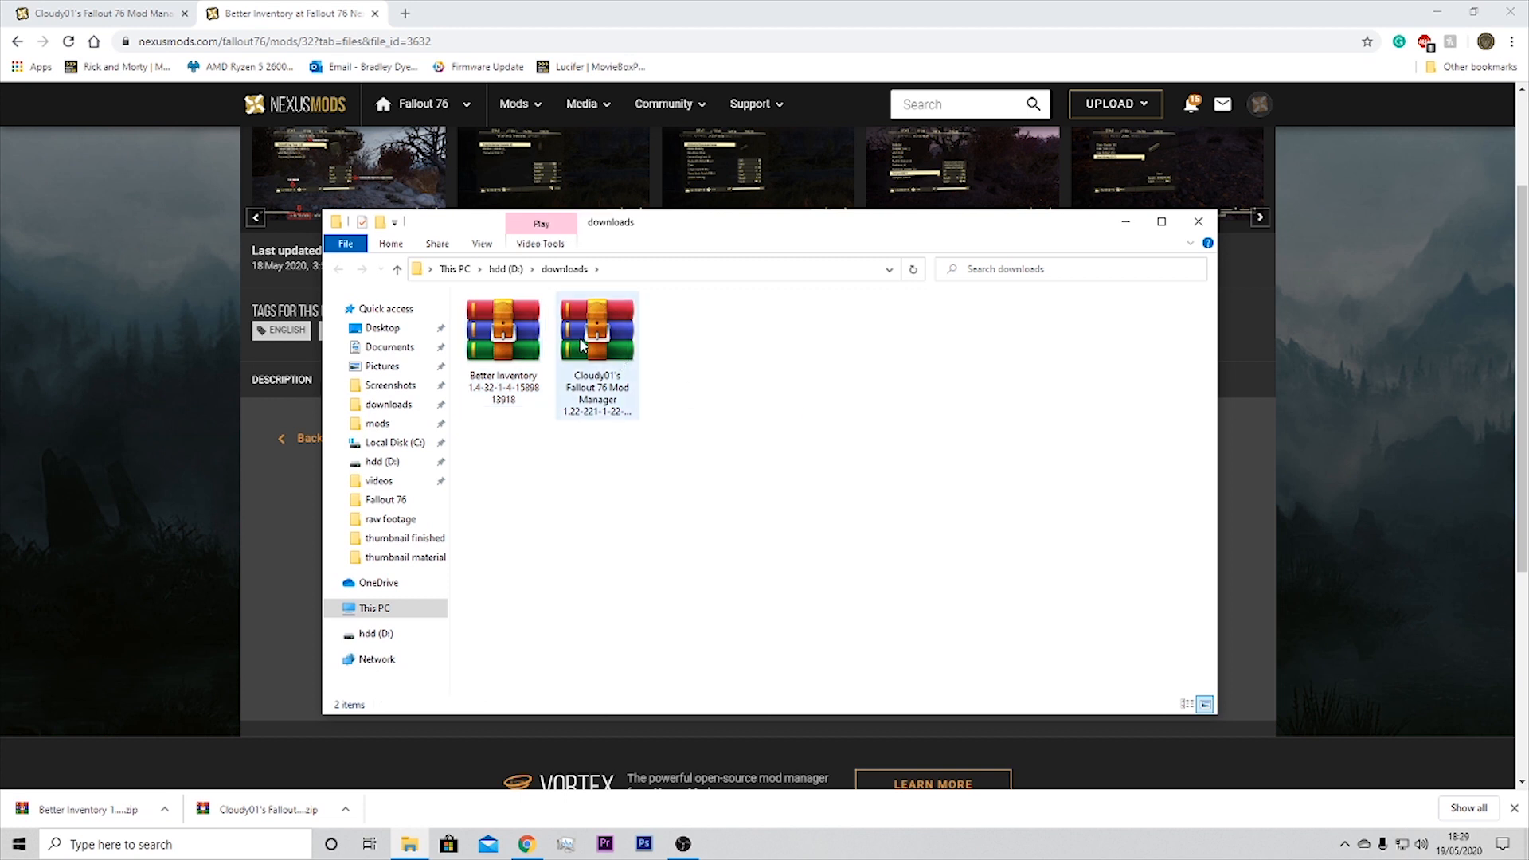
{"action": "right_click", "coordinate": [597, 346]}
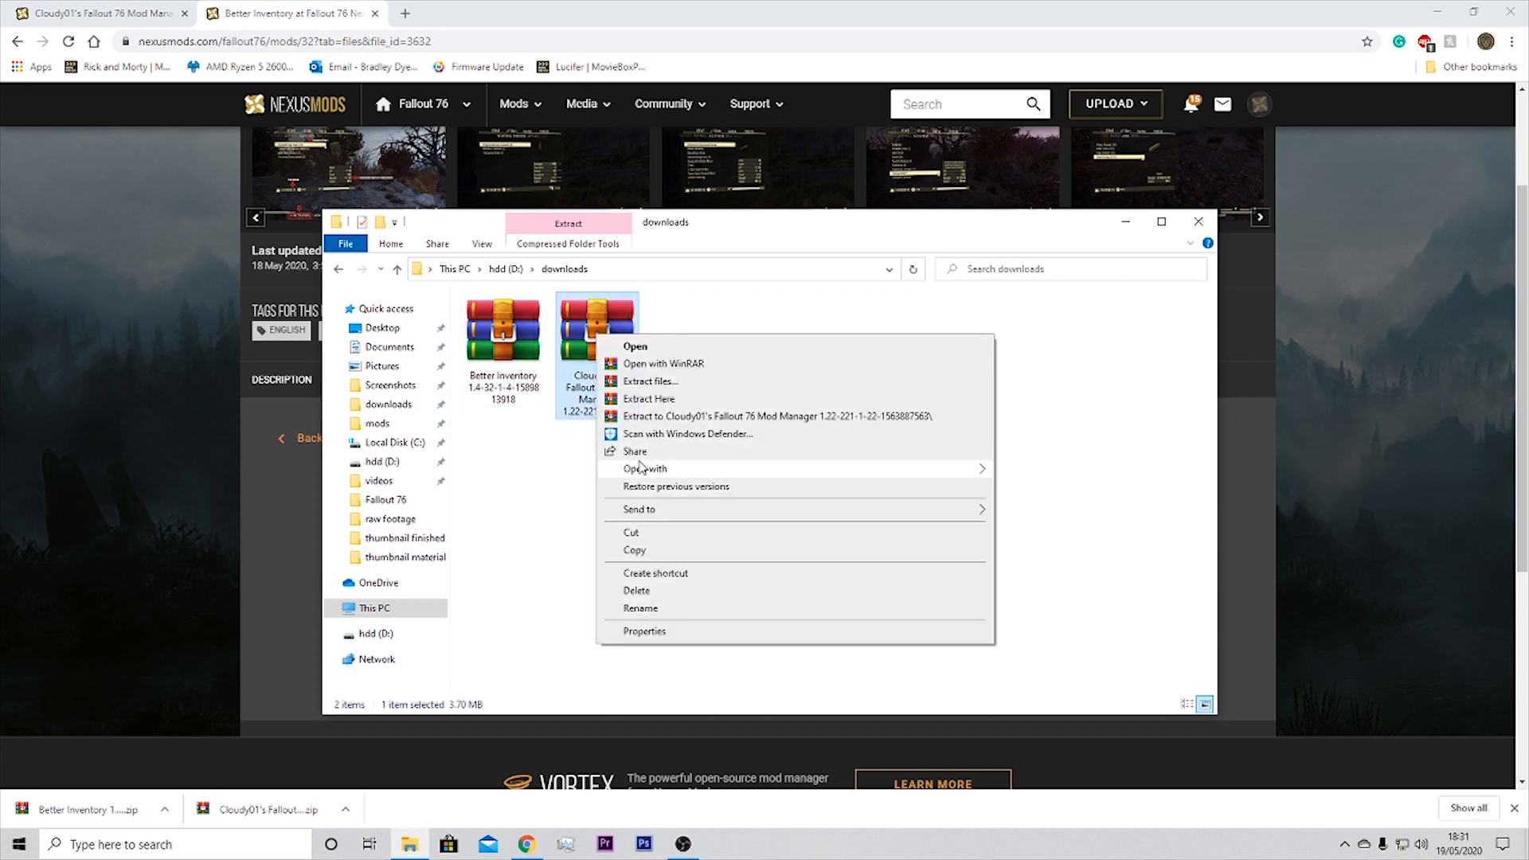
{"action": "left_click", "coordinate": [650, 399]}
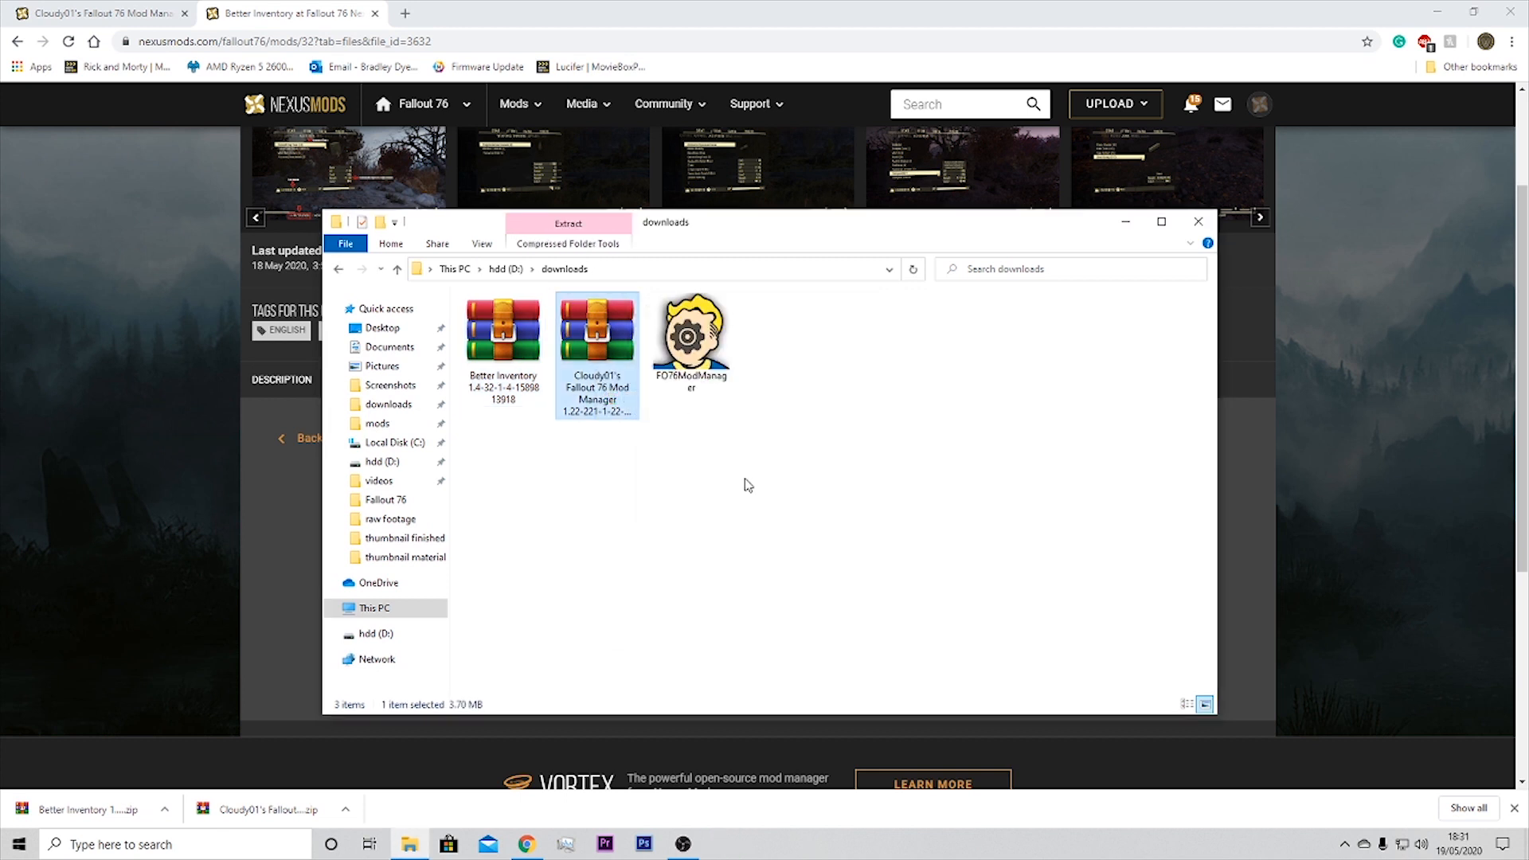
{"action": "left_click", "coordinate": [690, 336]}
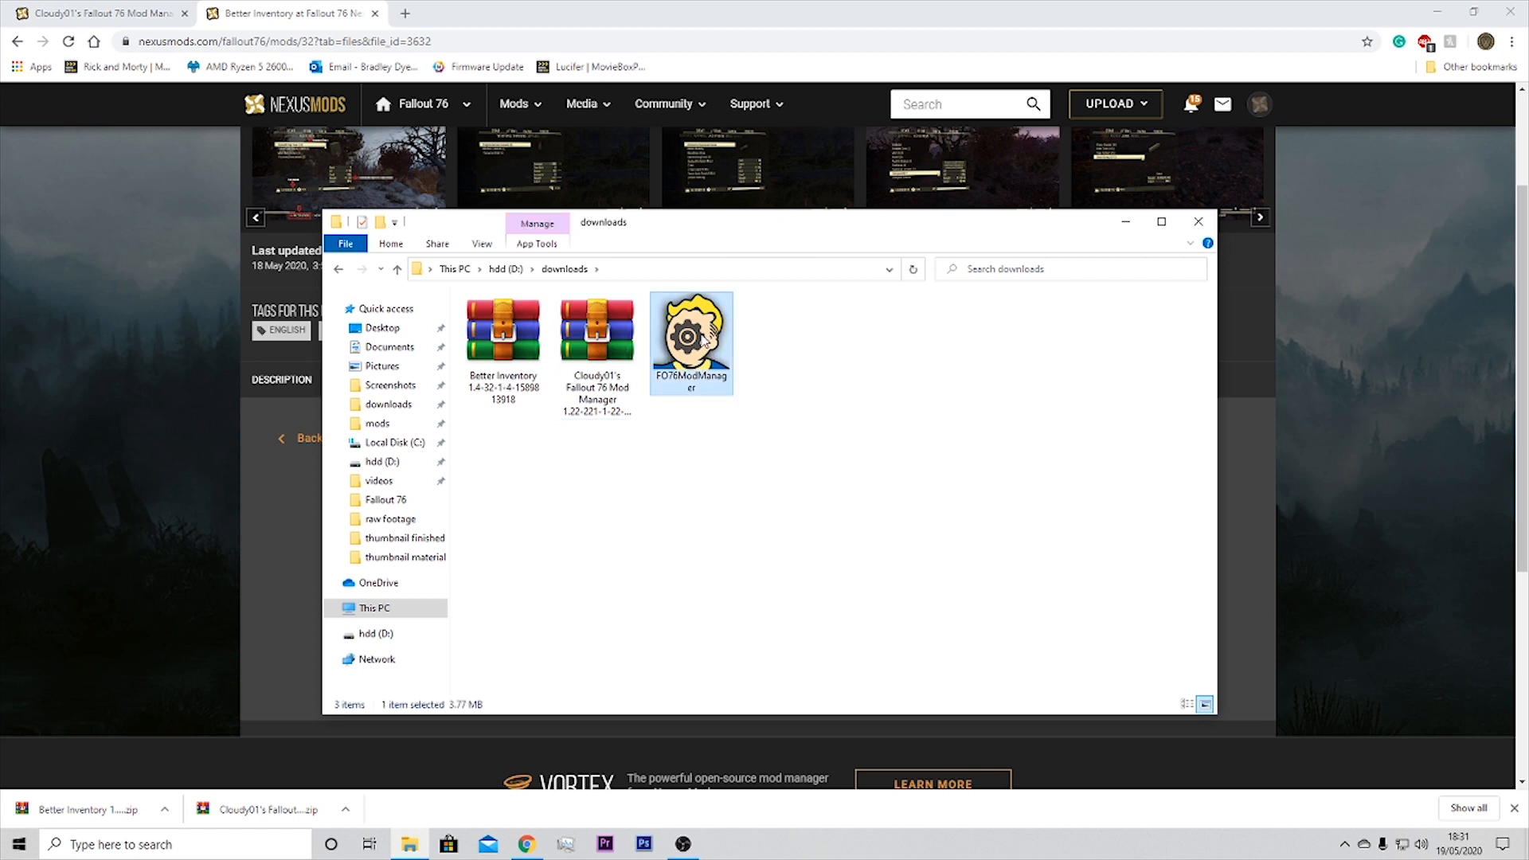
Step: Run FO76ModManager and set D:\Fallout76\Data as the mods folder
{"action": "double_click", "coordinate": [691, 331]}
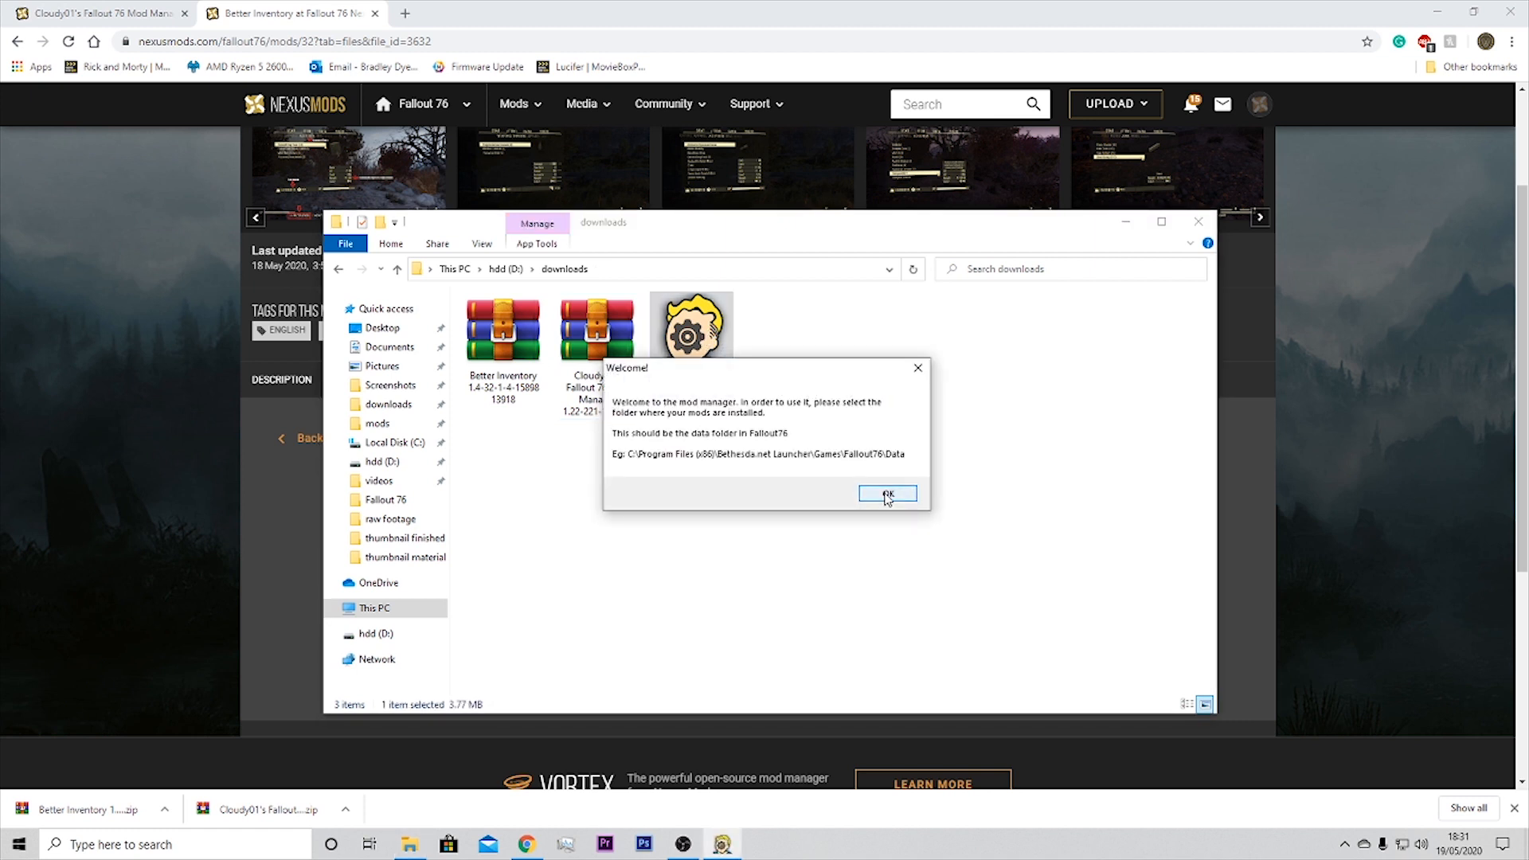
{"action": "left_click", "coordinate": [887, 494]}
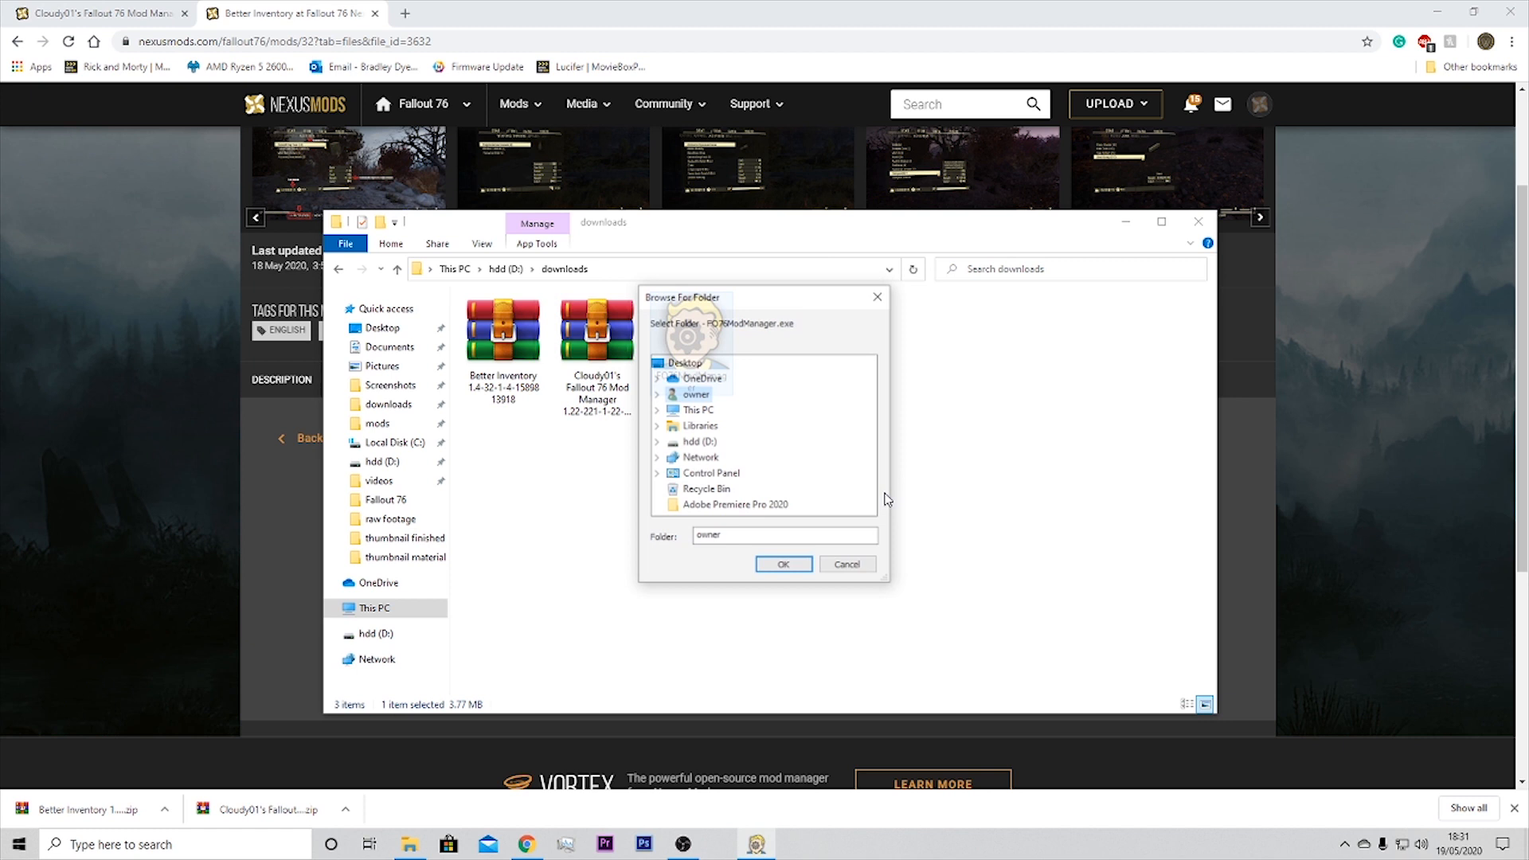
{"action": "left_click", "coordinate": [696, 440]}
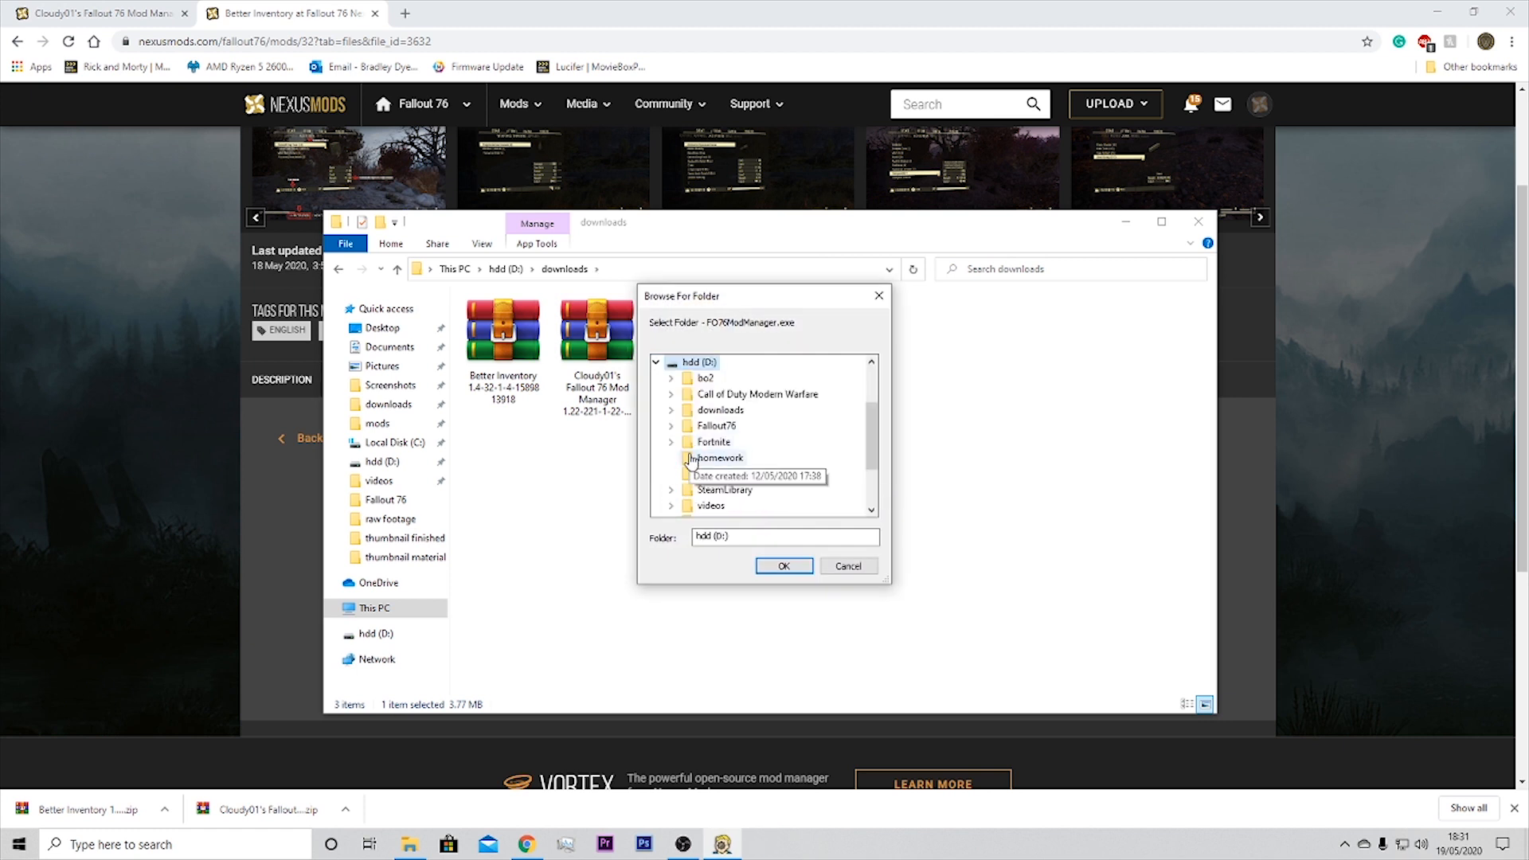
{"action": "left_click", "coordinate": [714, 425]}
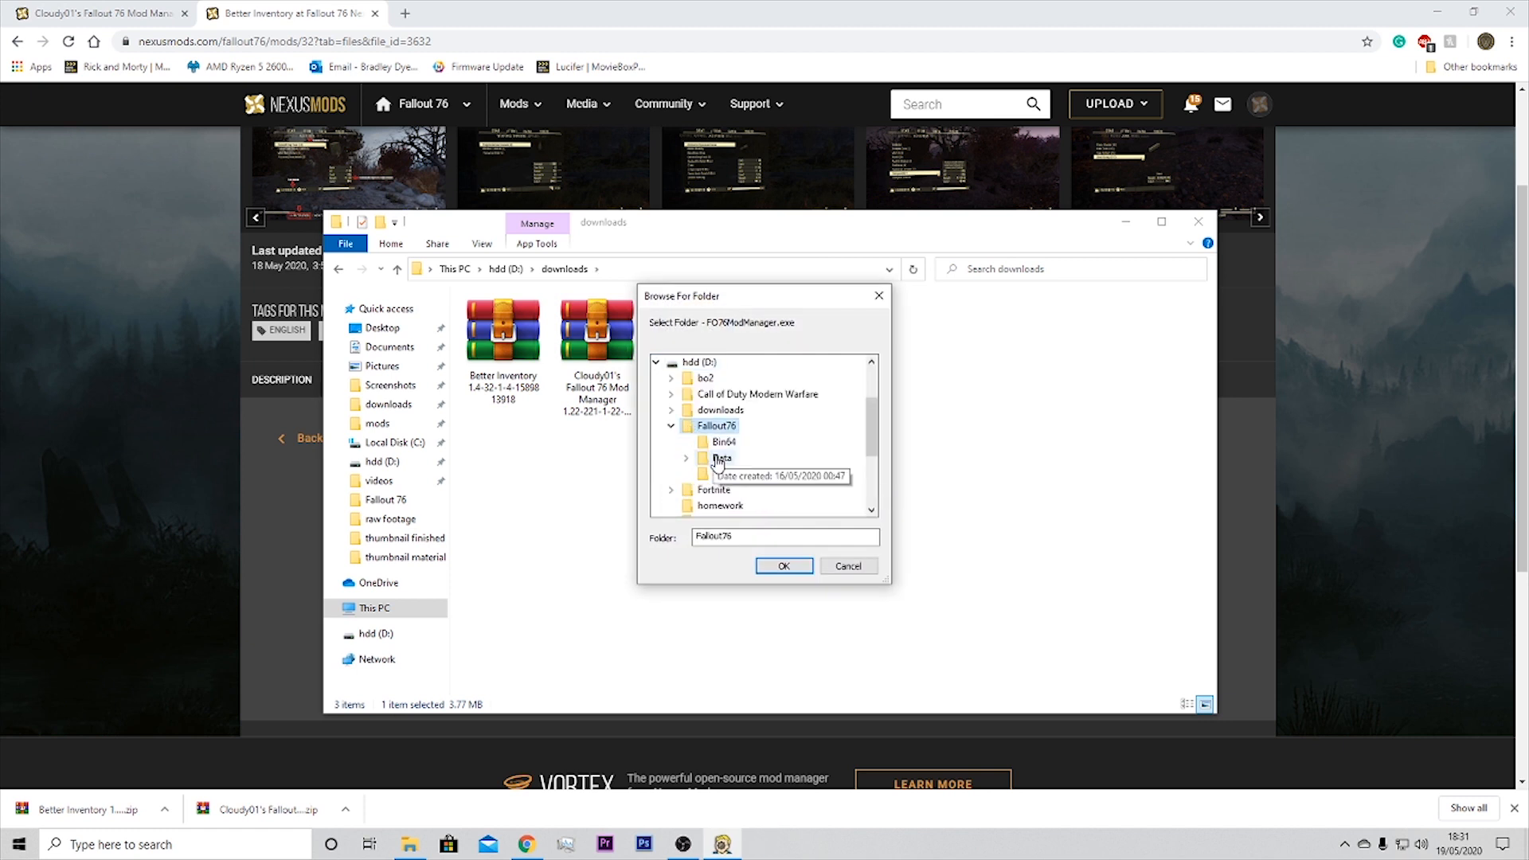
{"action": "left_click", "coordinate": [721, 457]}
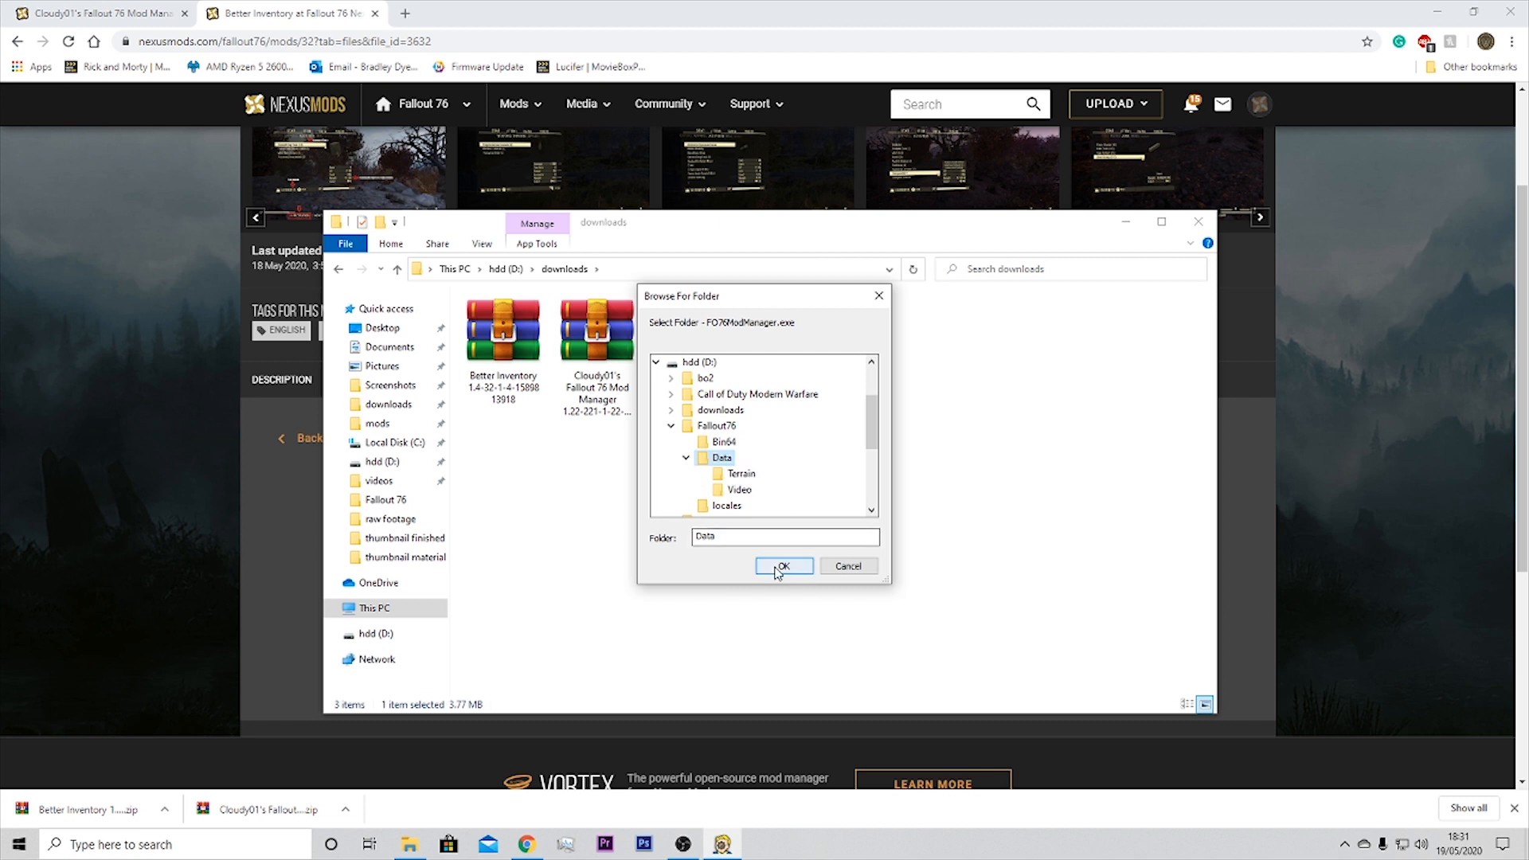
{"action": "left_click", "coordinate": [783, 566]}
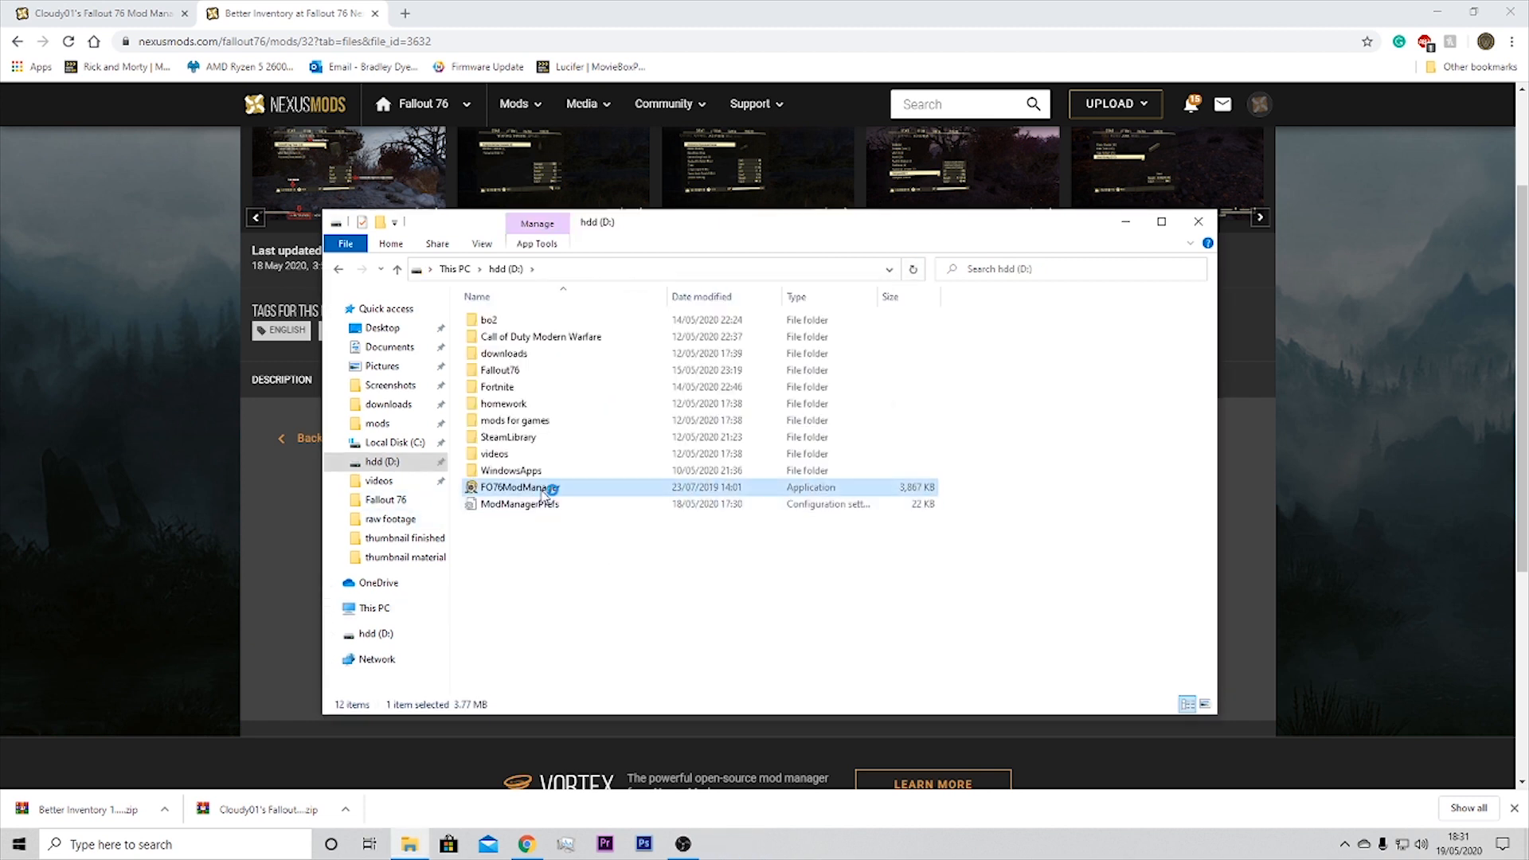
Step: Launch FO76ModManager.exe and scroll through the installed mods list
{"action": "double_click", "coordinate": [515, 487]}
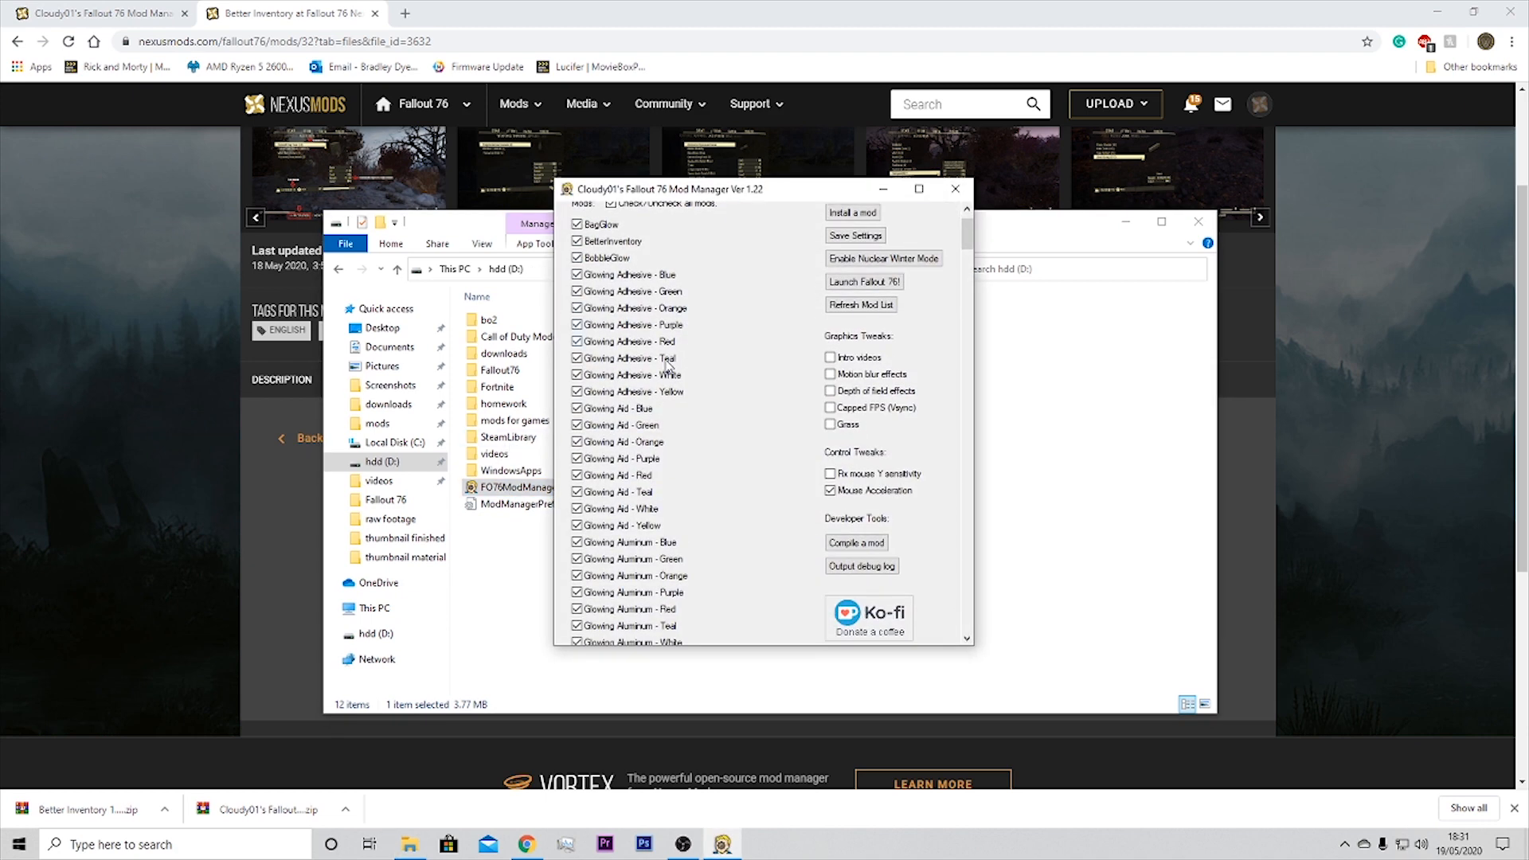
{"action": "scroll", "scroll_direction": "down", "scroll_amount": 3}
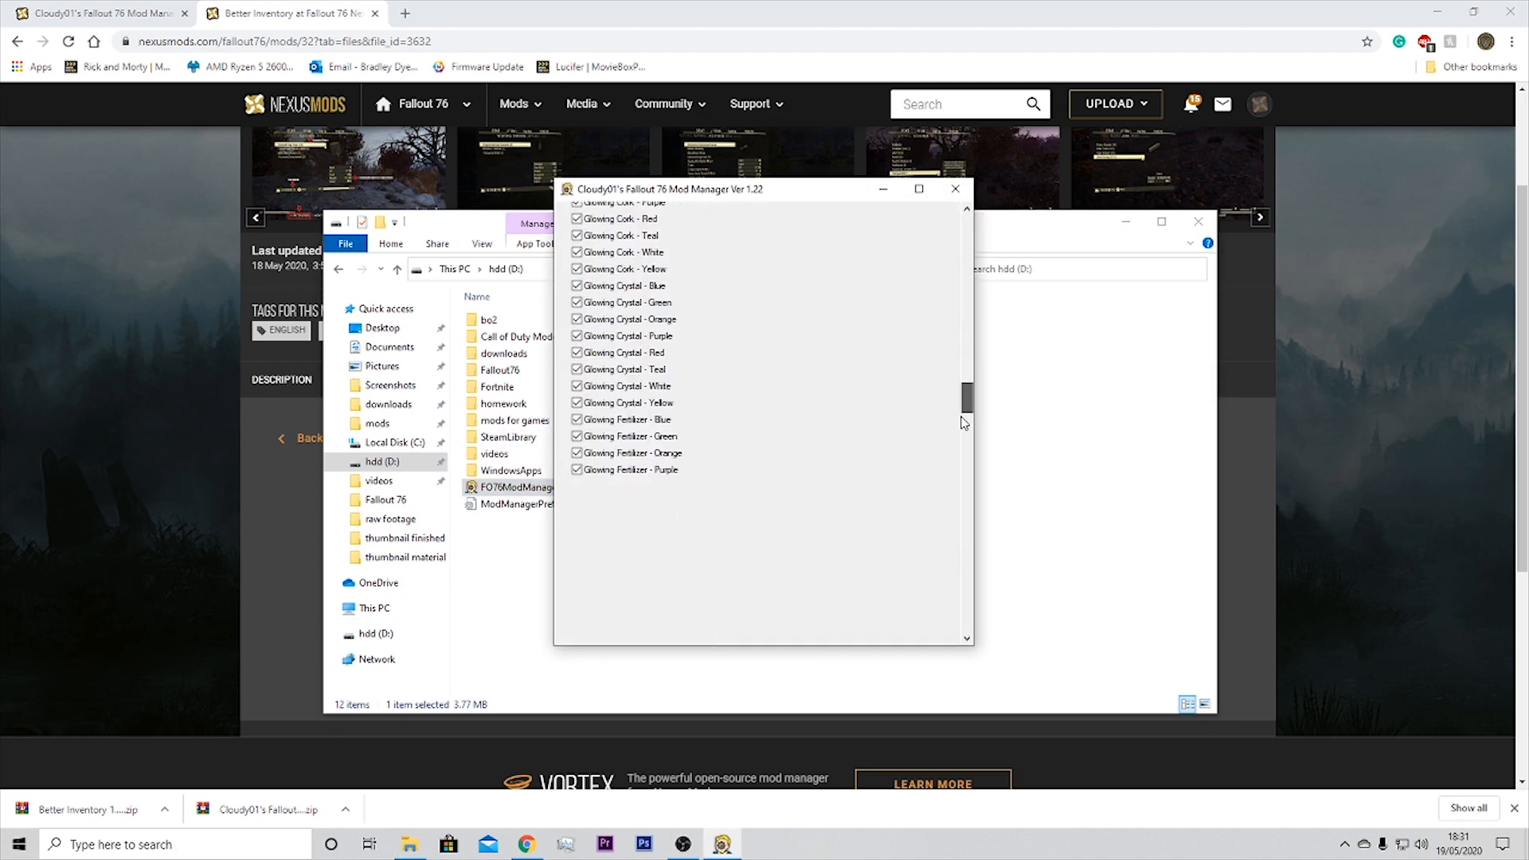
{"action": "scroll", "scroll_direction": "down", "scroll_amount": 3}
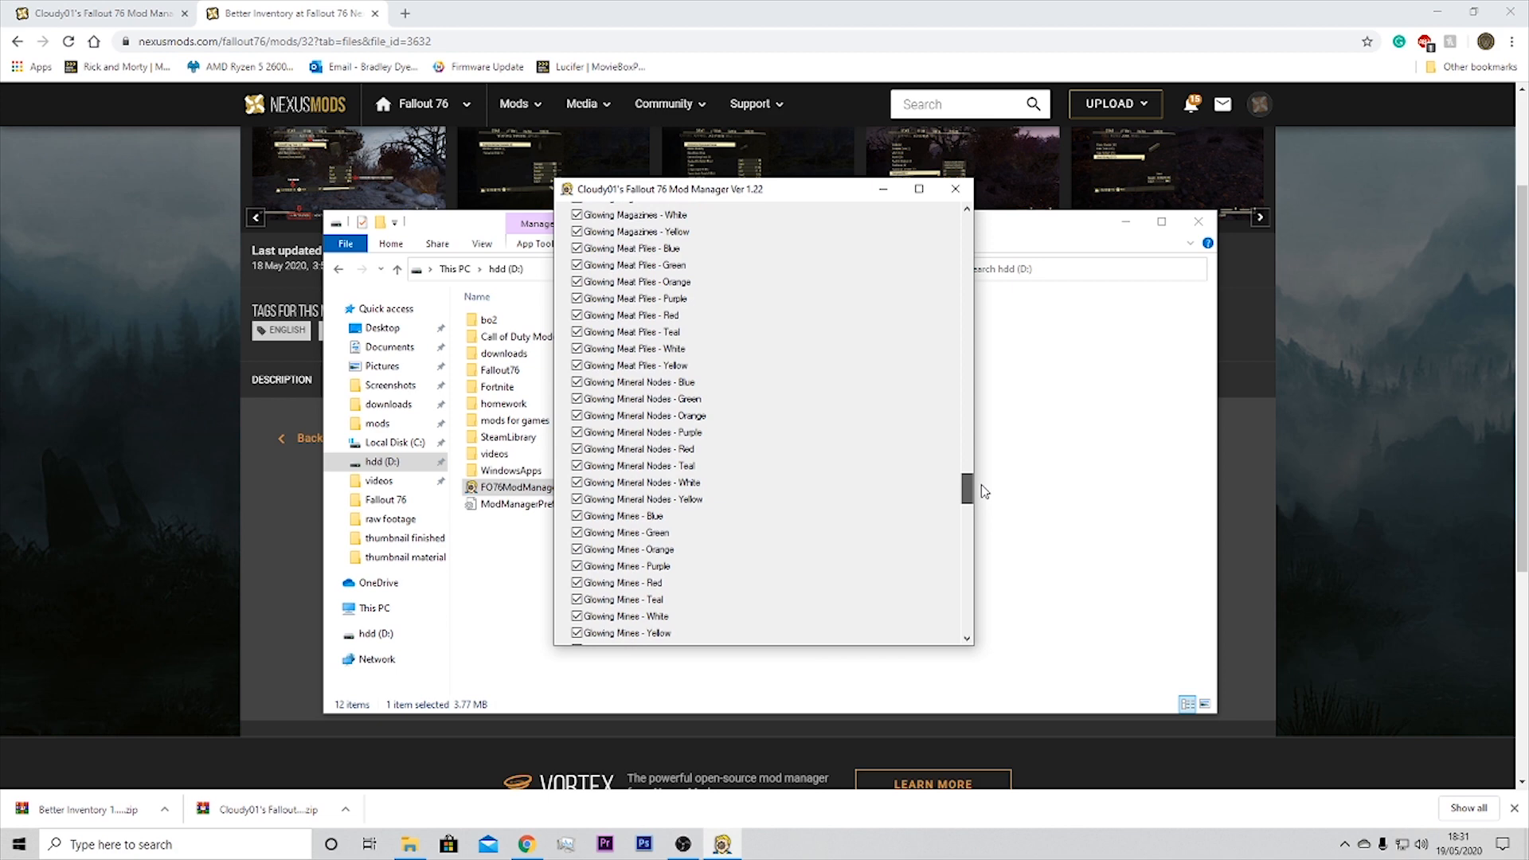
{"action": "scroll", "scroll_direction": "up", "scroll_amount": 3}
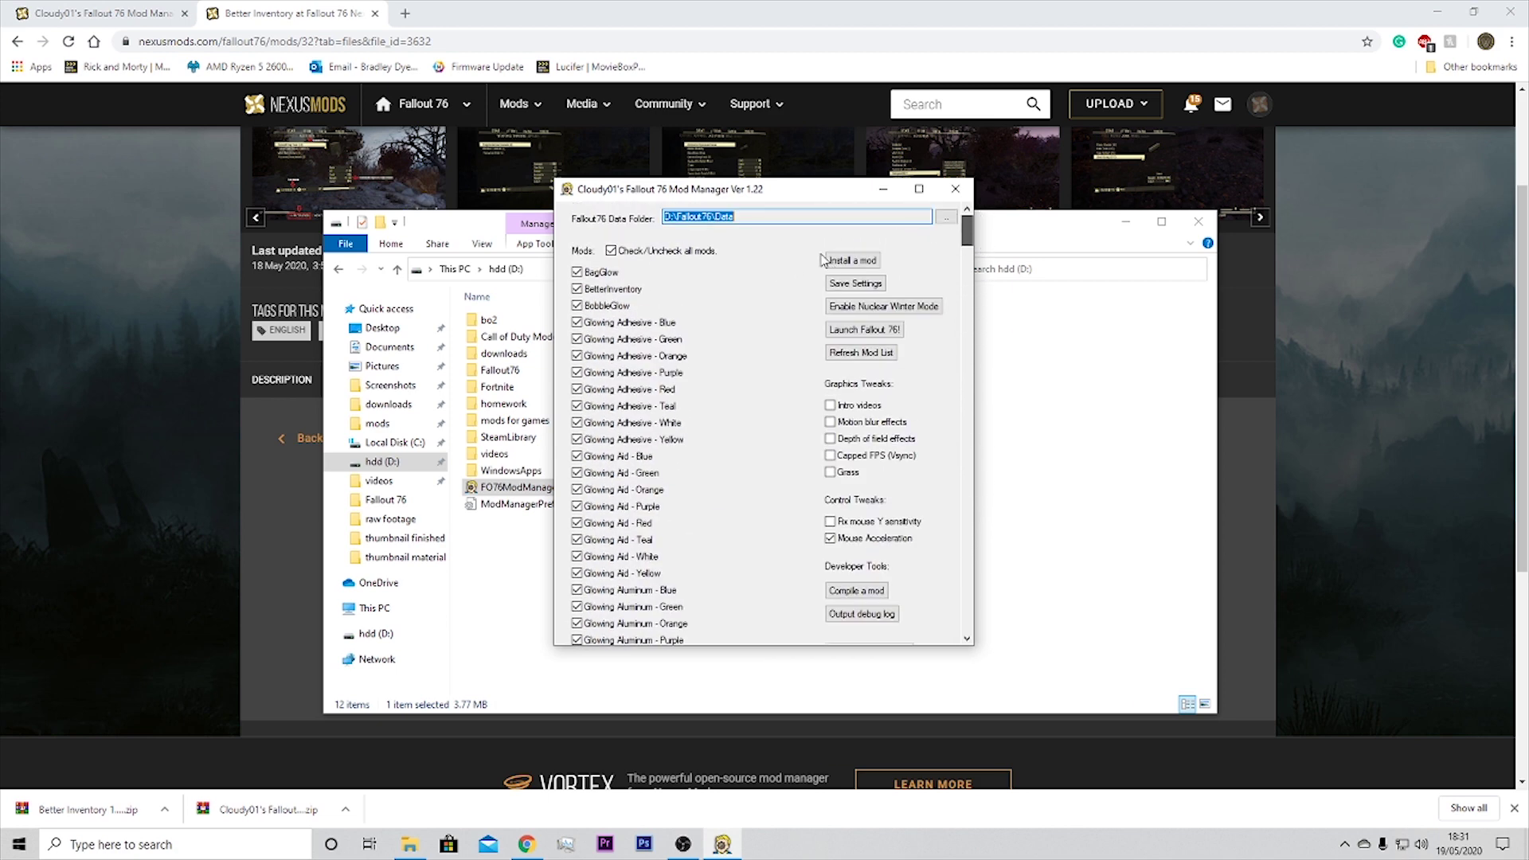
Step: Install the Better Inventory 1.4 zip from Downloads via Install a mod
{"action": "left_click", "coordinate": [851, 259]}
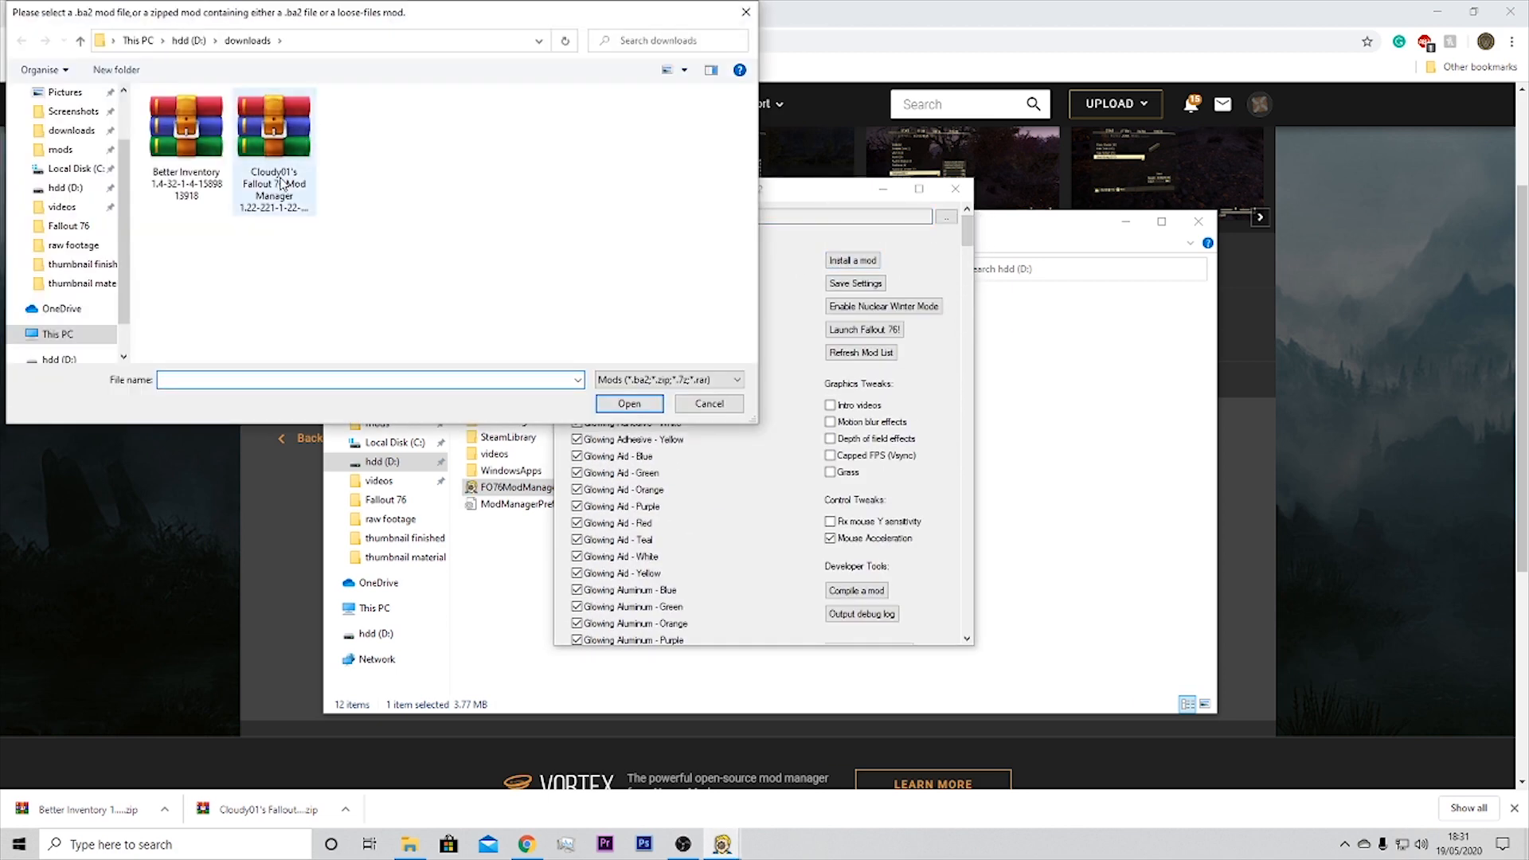
{"action": "left_click", "coordinate": [186, 124]}
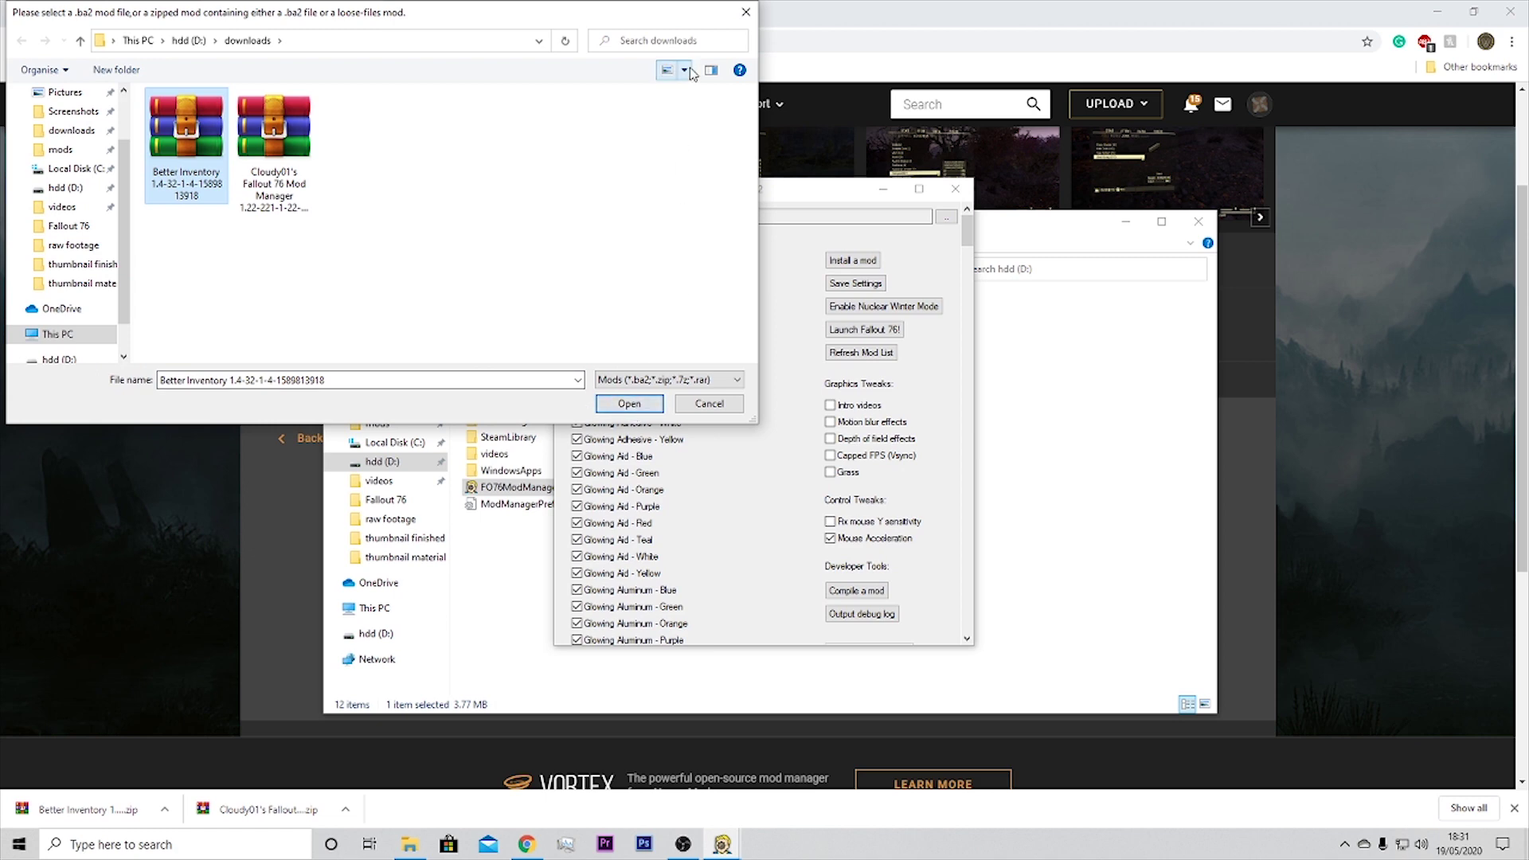
{"action": "left_click", "coordinate": [629, 403]}
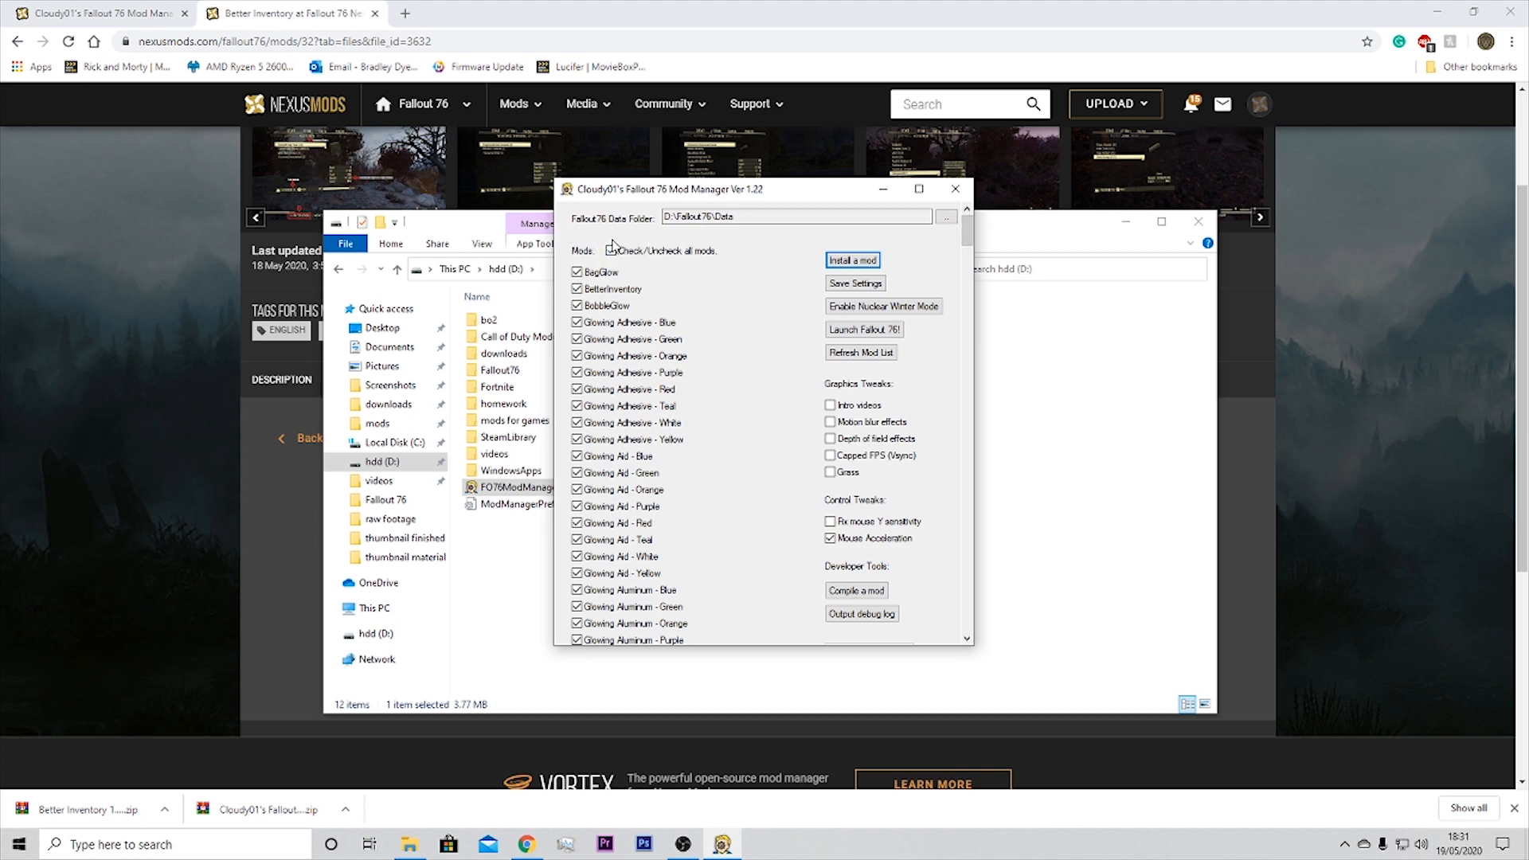
Step: Save the mod settings and launch Fallout 76 from the manager
{"action": "left_click", "coordinate": [611, 251]}
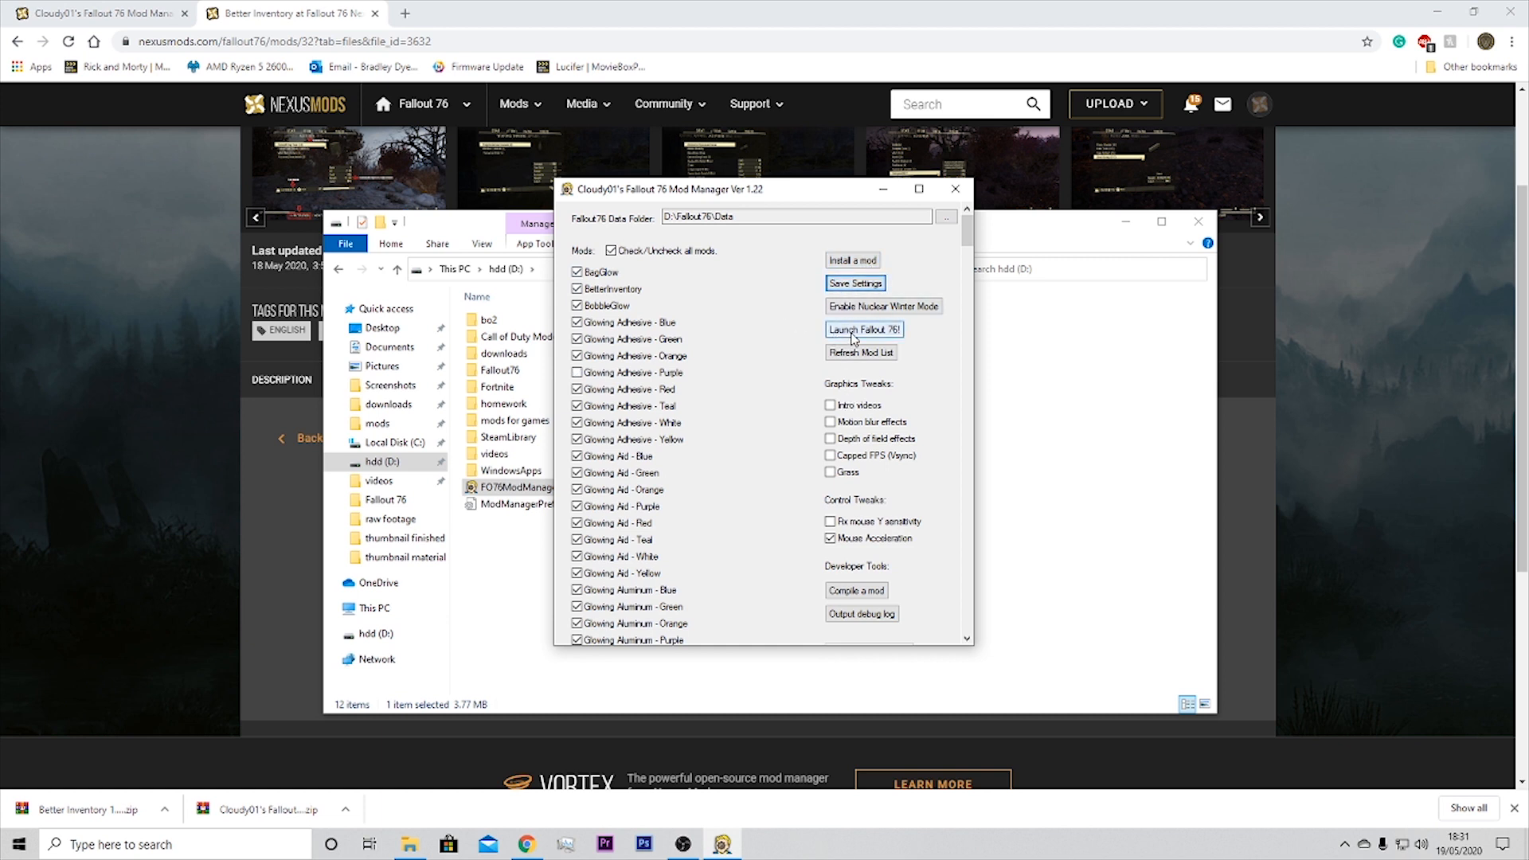
{"action": "left_click", "coordinate": [863, 329]}
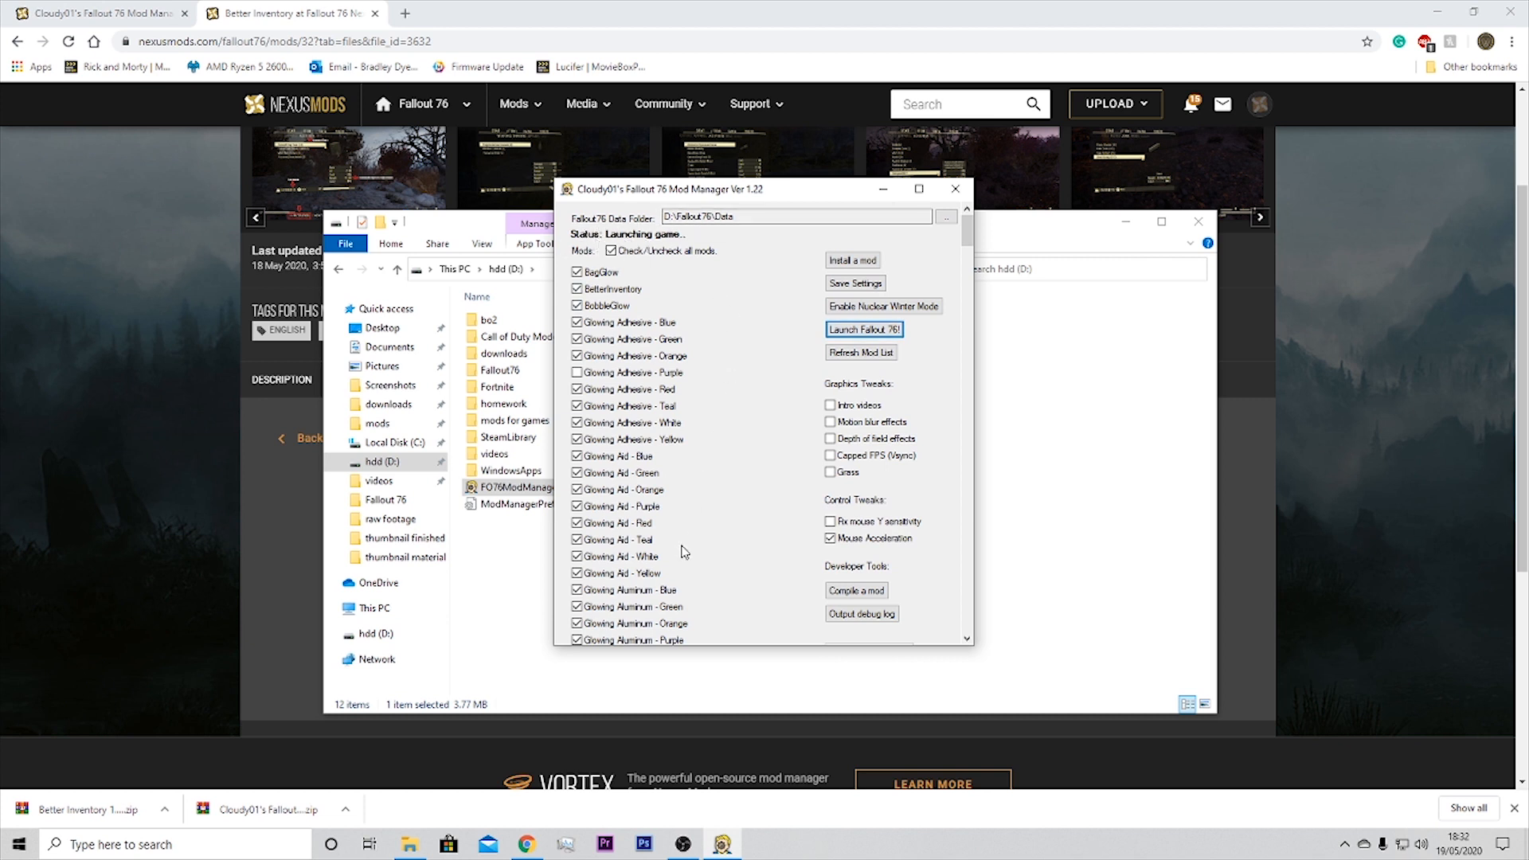
{"action": "mouse_move", "coordinate": [771, 304]}
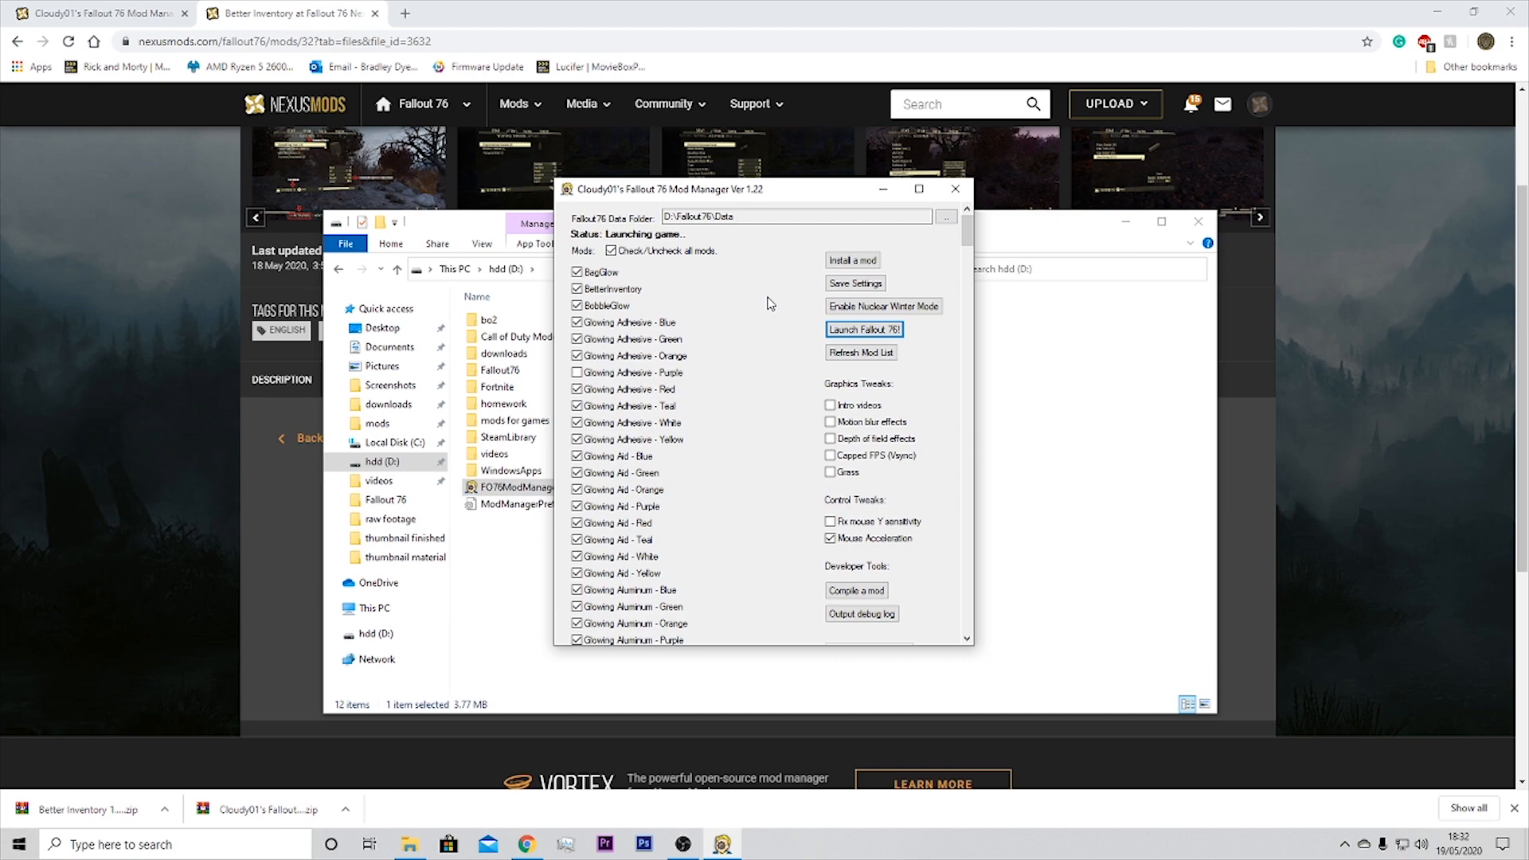
{"action": "left_click", "coordinate": [862, 329]}
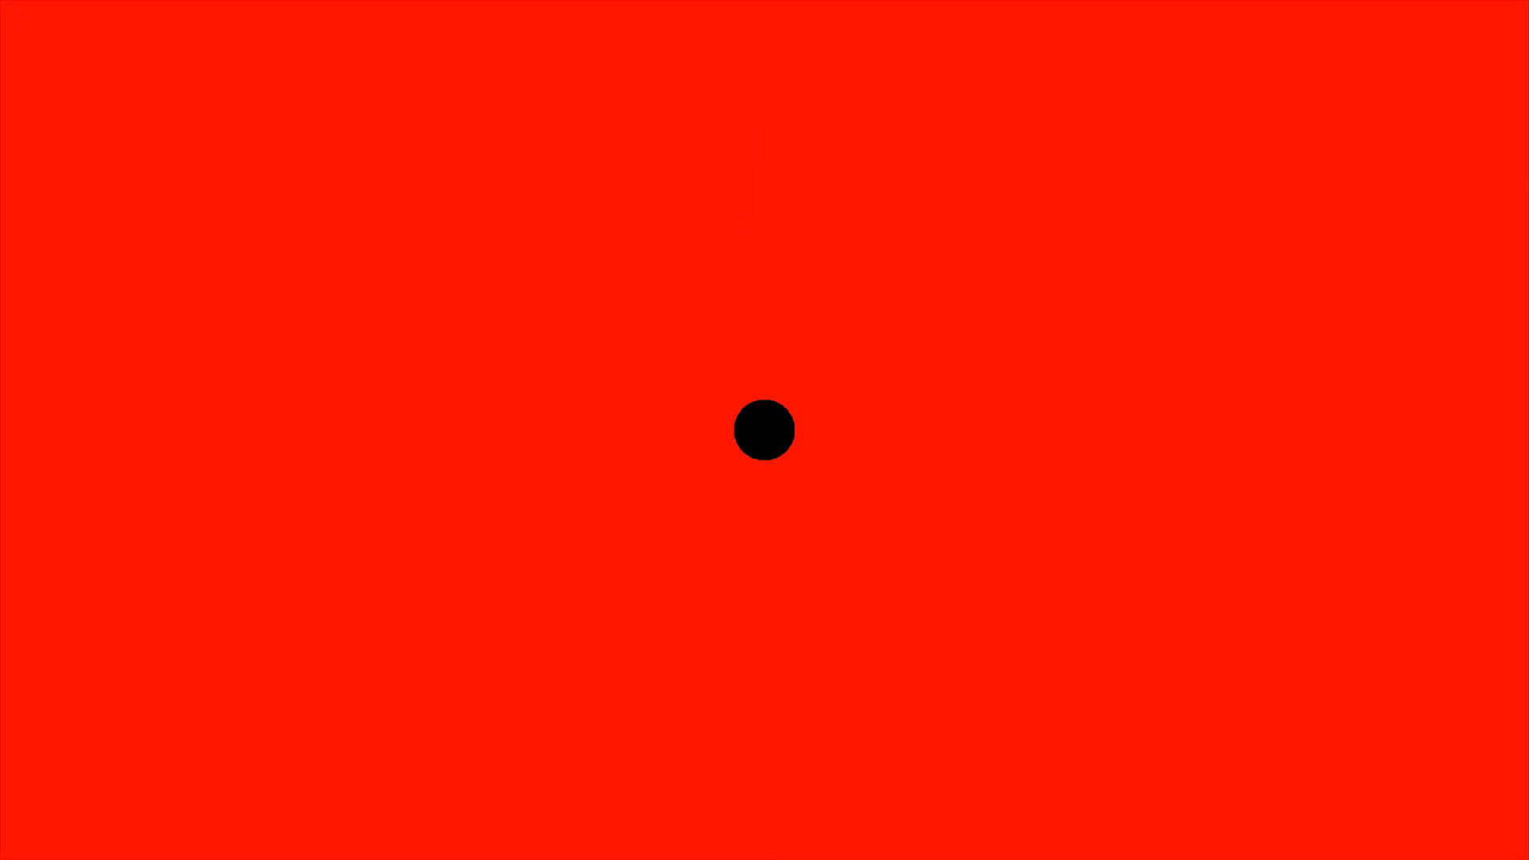